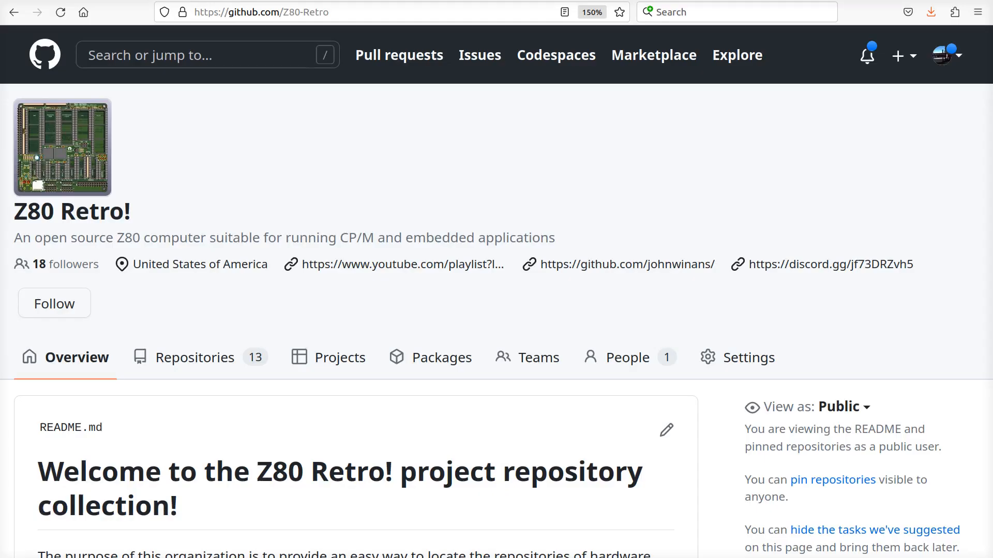
mouse_move(686, 218)
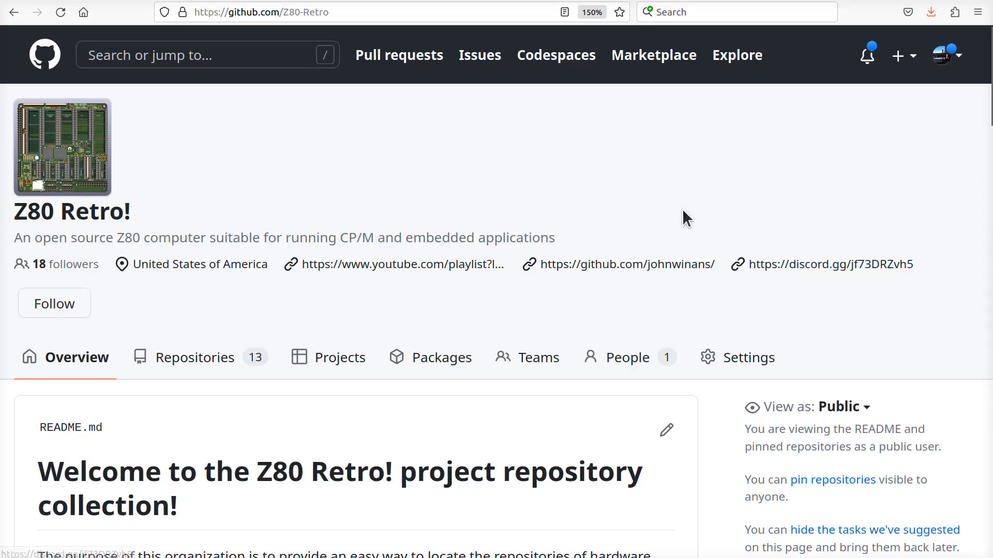
mouse_move(107, 200)
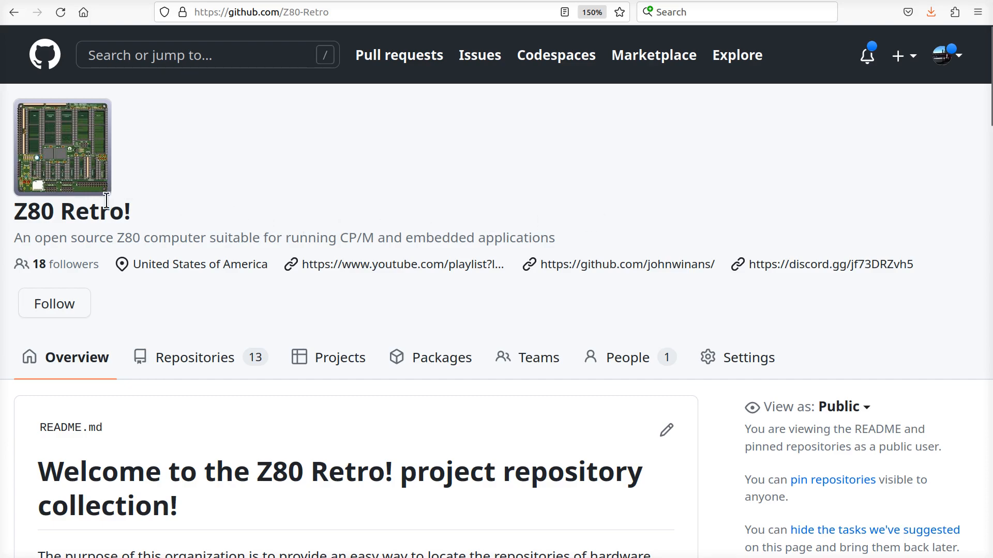
mouse_move(247, 203)
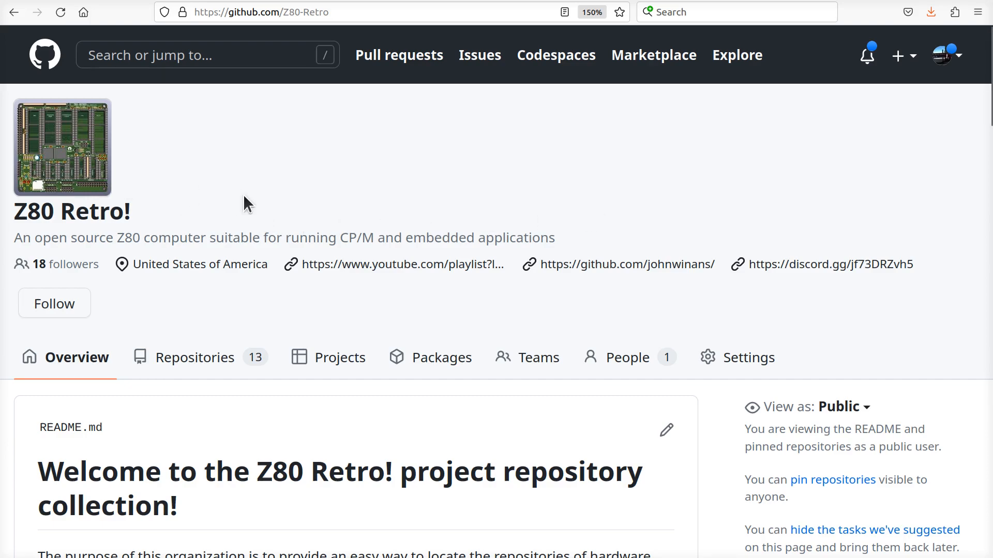
From the Software Project Repos list on the Z80-Retro org page, go into the 2063-Z80-cpm repository
scroll("down", 3)
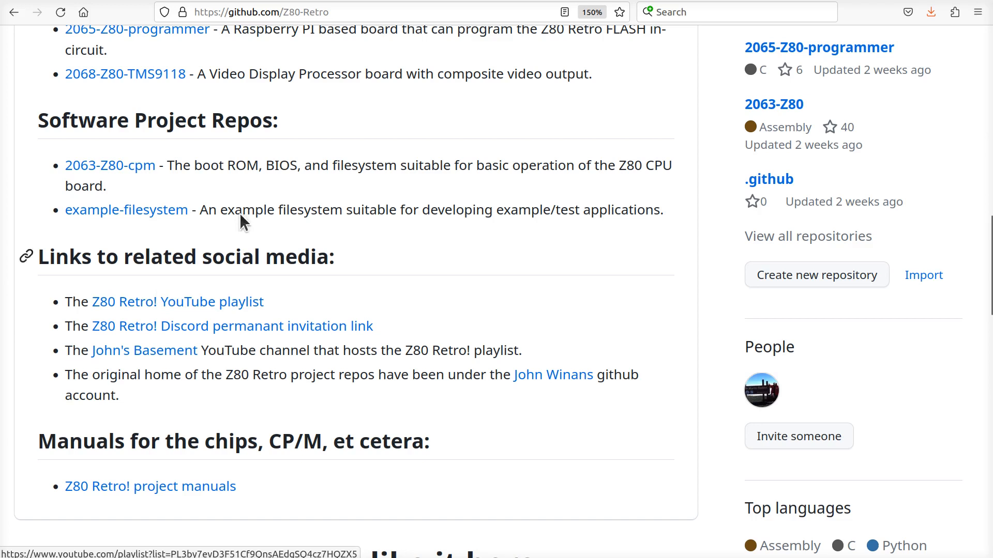
mouse_move(110, 165)
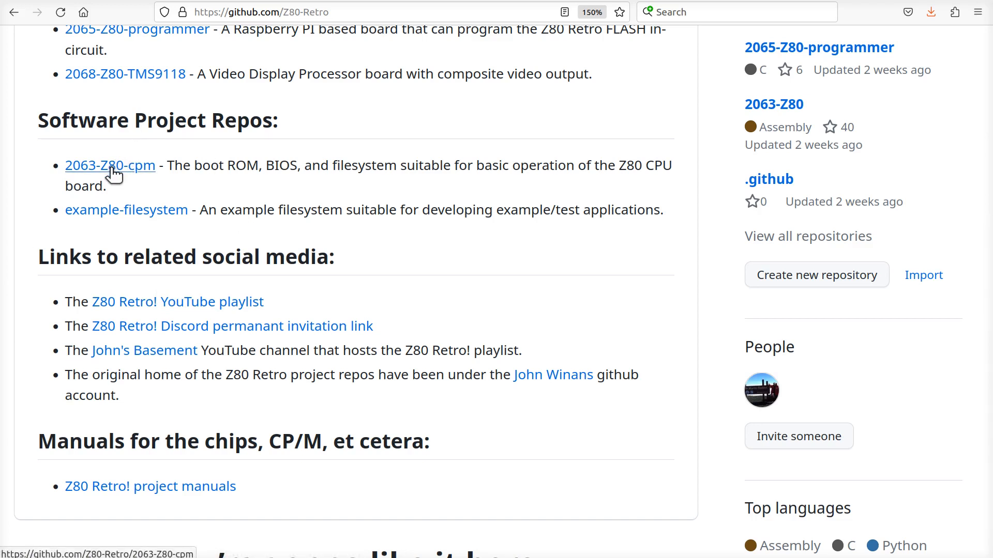
mouse_move(155, 215)
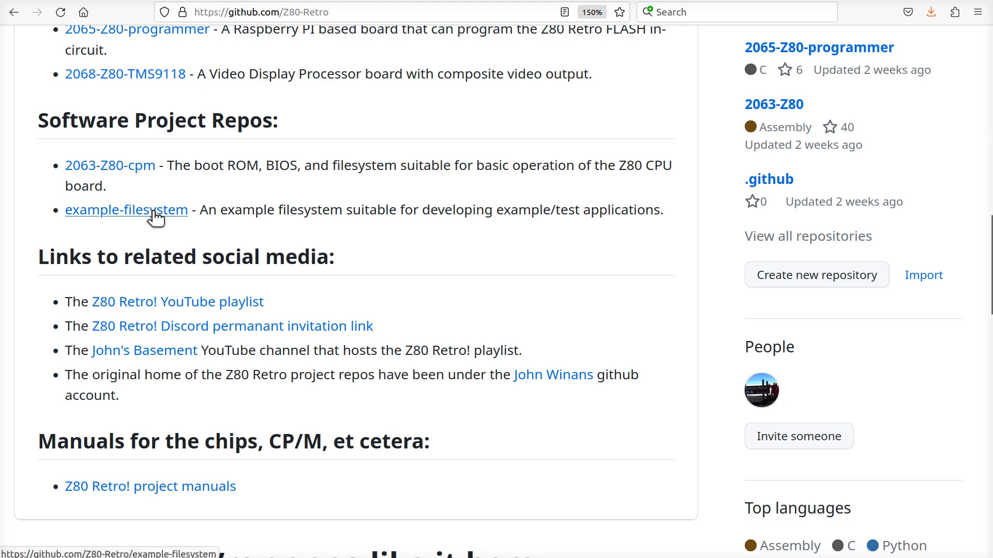
left_click(109, 166)
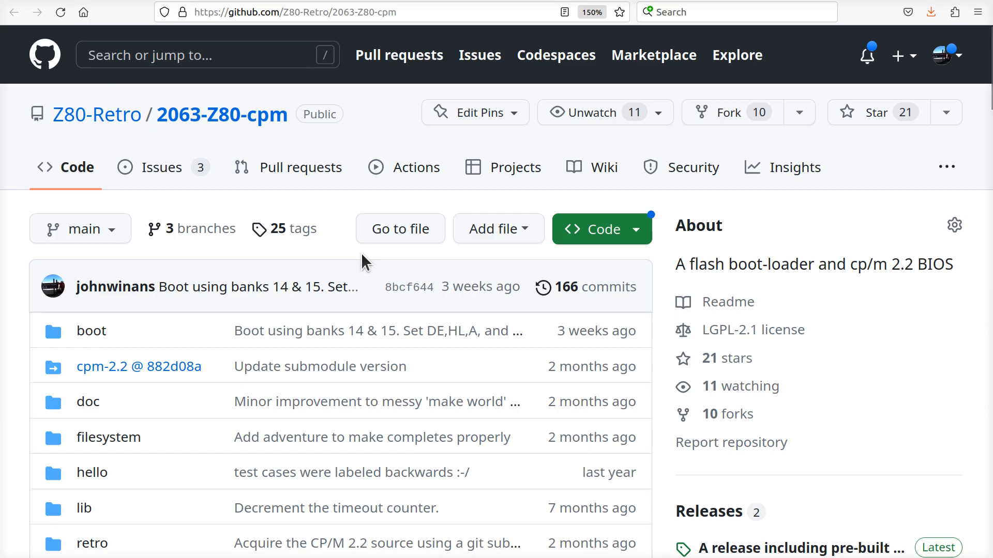
Switch the 2063-Z80-cpm repository from the main branch to the dev branch
left_click(80, 228)
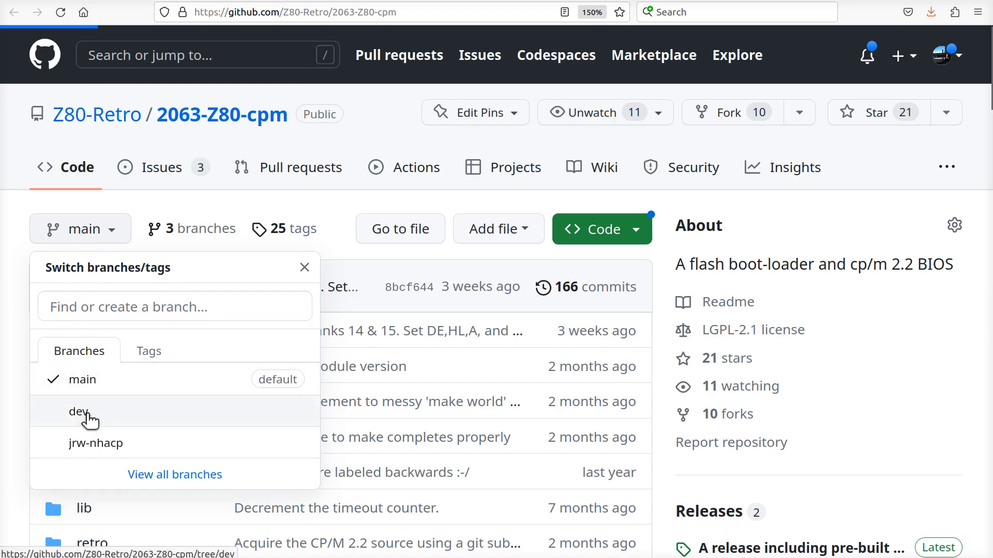
left_click(78, 412)
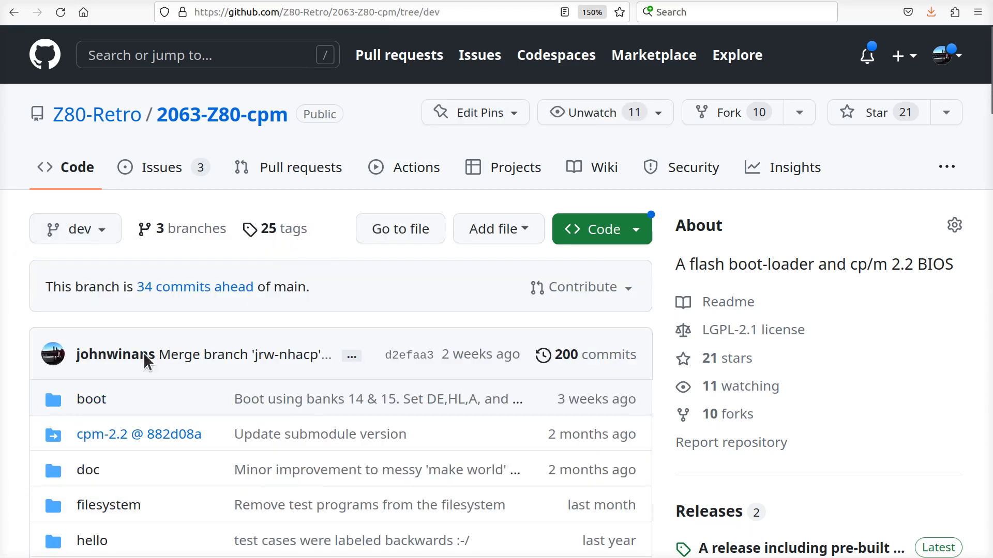
mouse_move(323, 270)
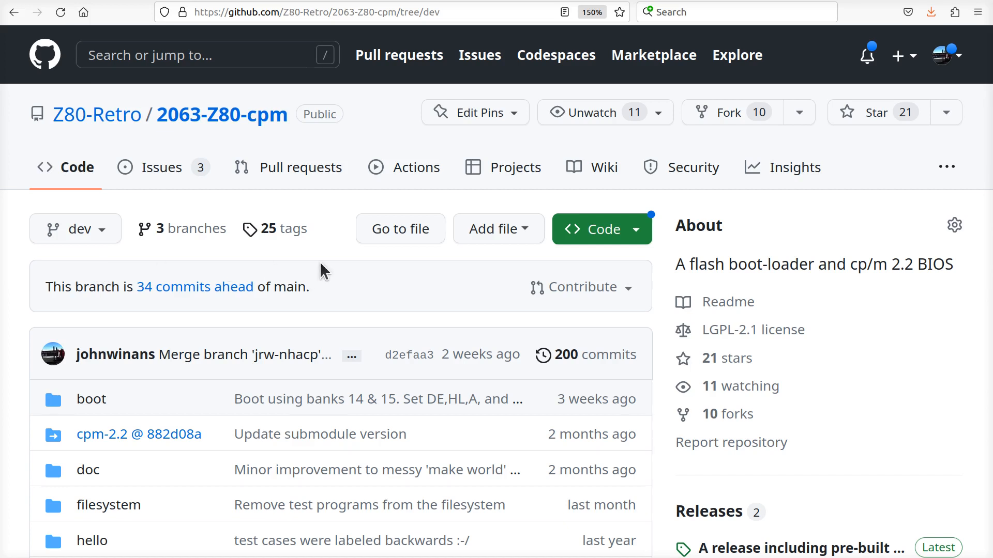
left_click(600, 229)
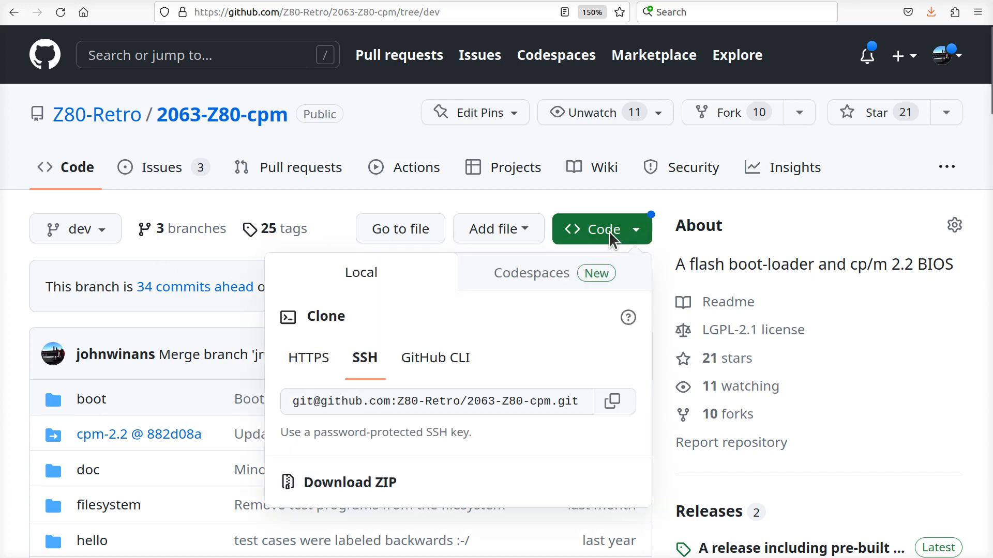
mouse_move(308, 357)
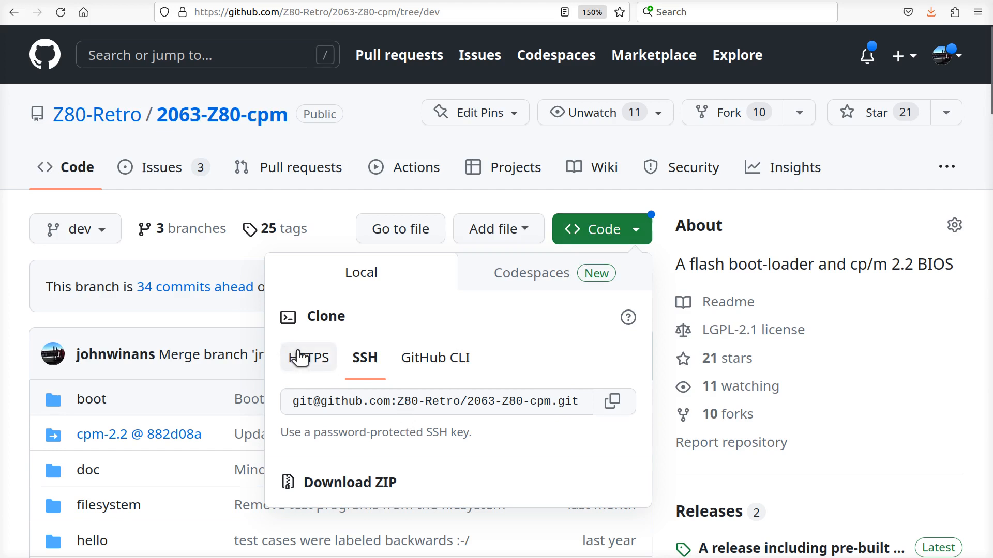
left_click(308, 356)
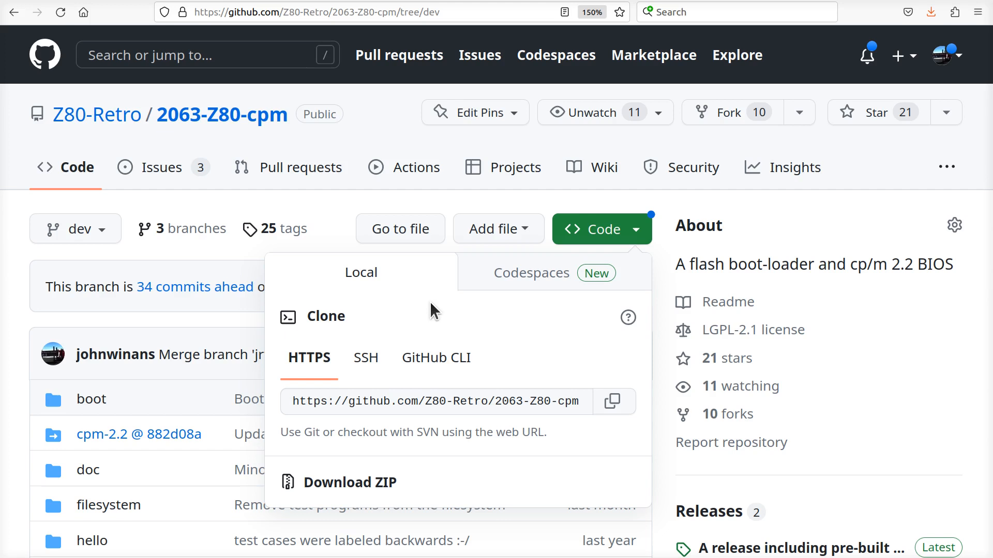
mouse_move(478, 319)
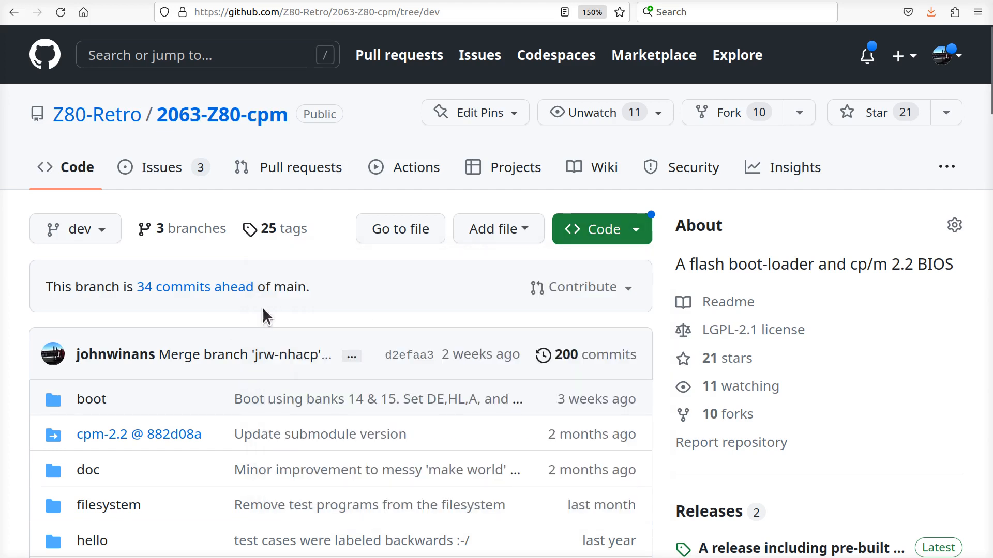
mouse_move(75, 229)
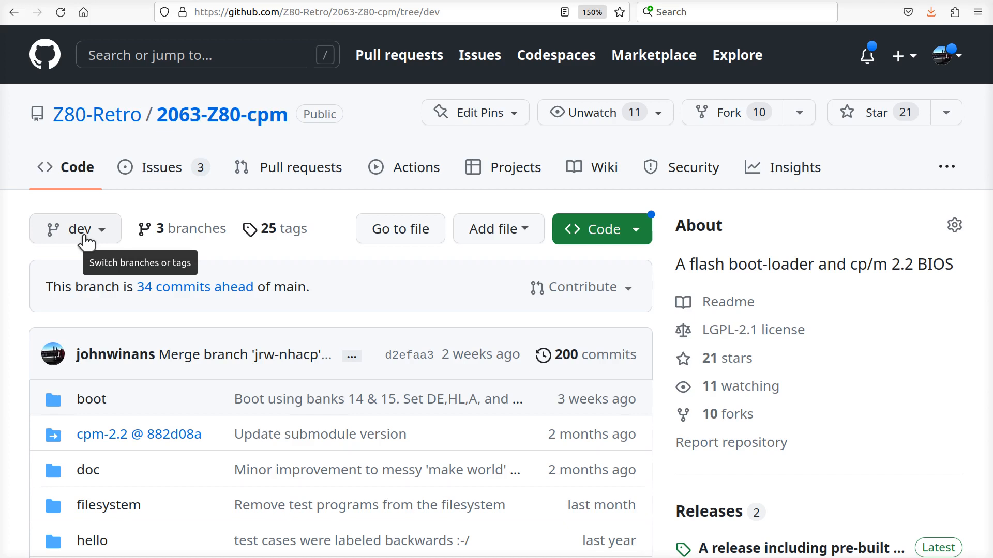
mouse_move(19, 275)
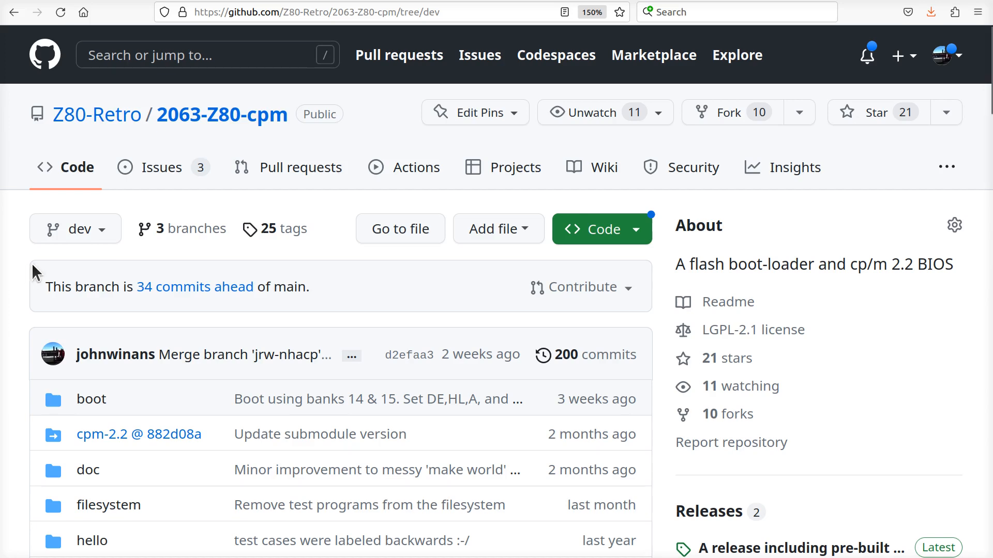
mouse_move(171, 242)
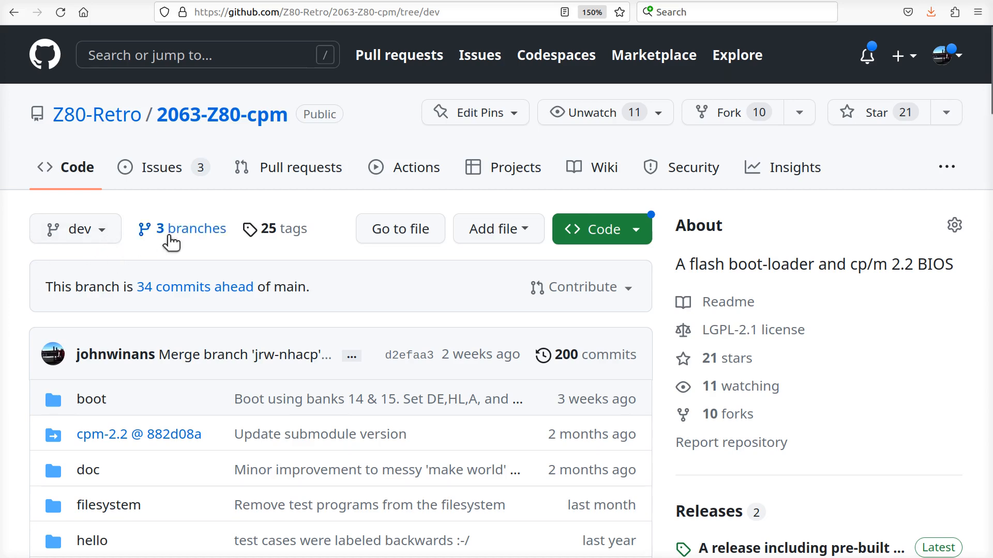
Move down past the dev branch file list to the README's Build and install CP/M section
scroll("down", 3)
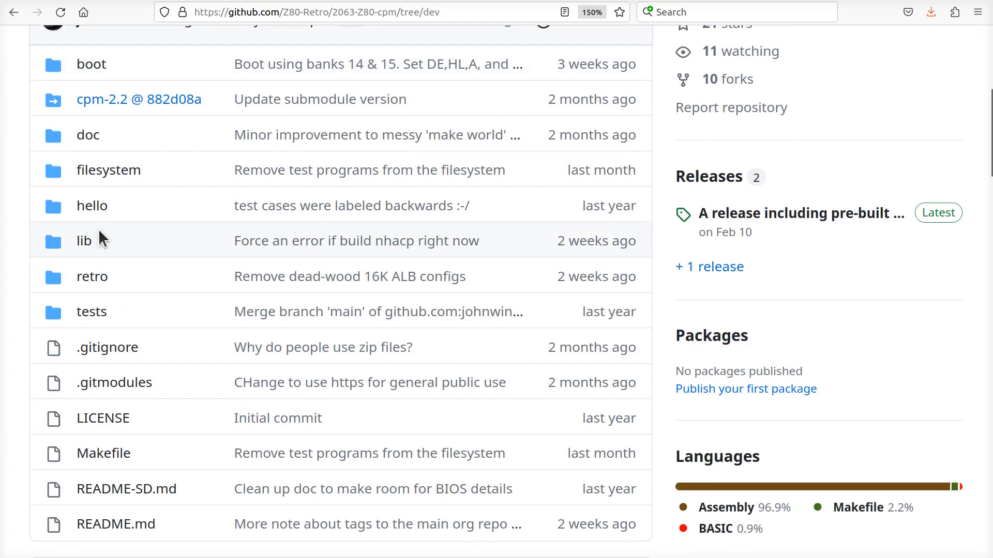
mouse_move(194, 264)
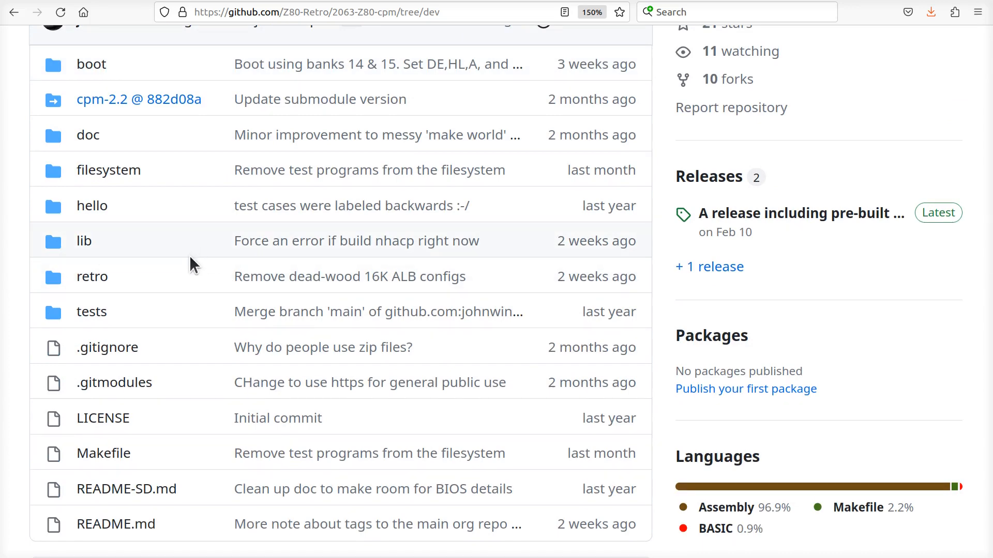
left_click(116, 523)
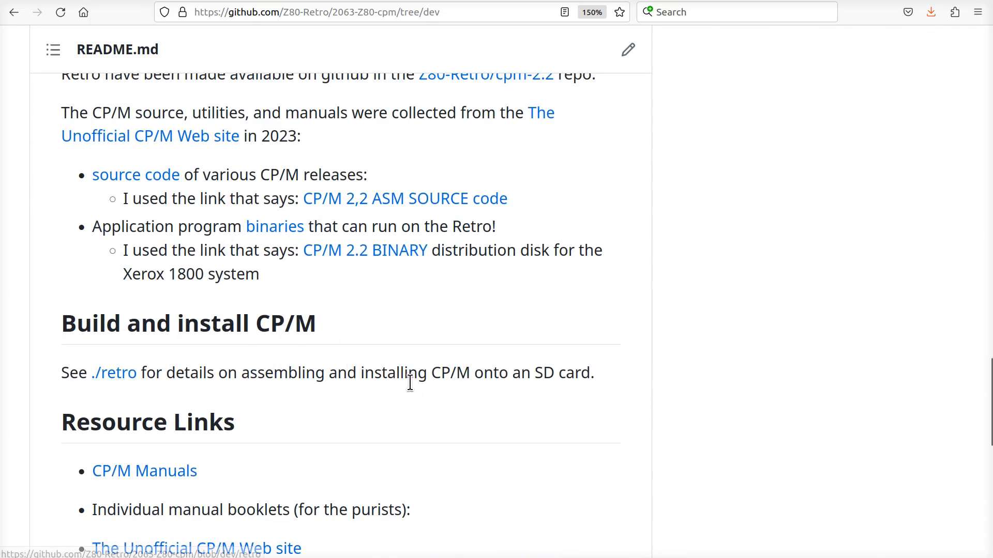
mouse_move(370, 432)
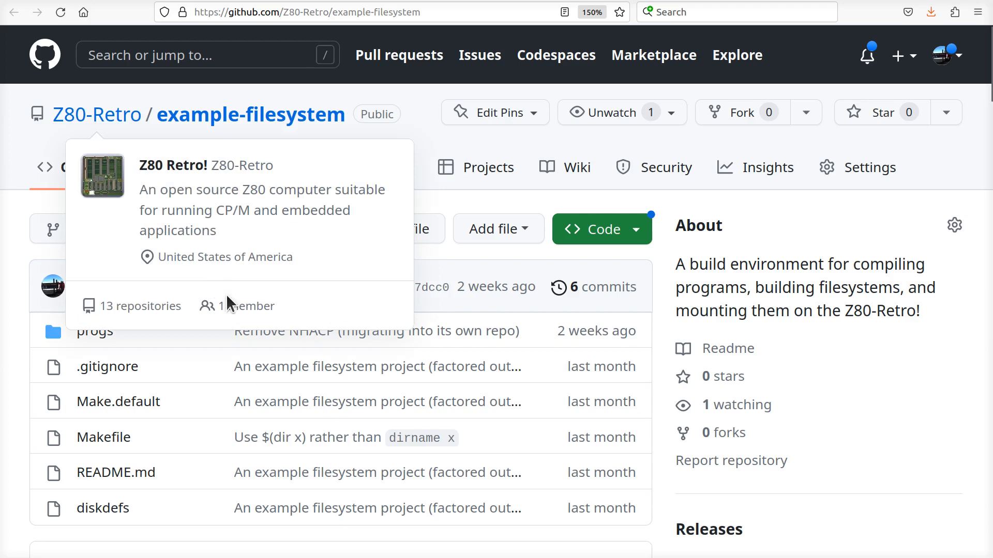
mouse_move(184, 360)
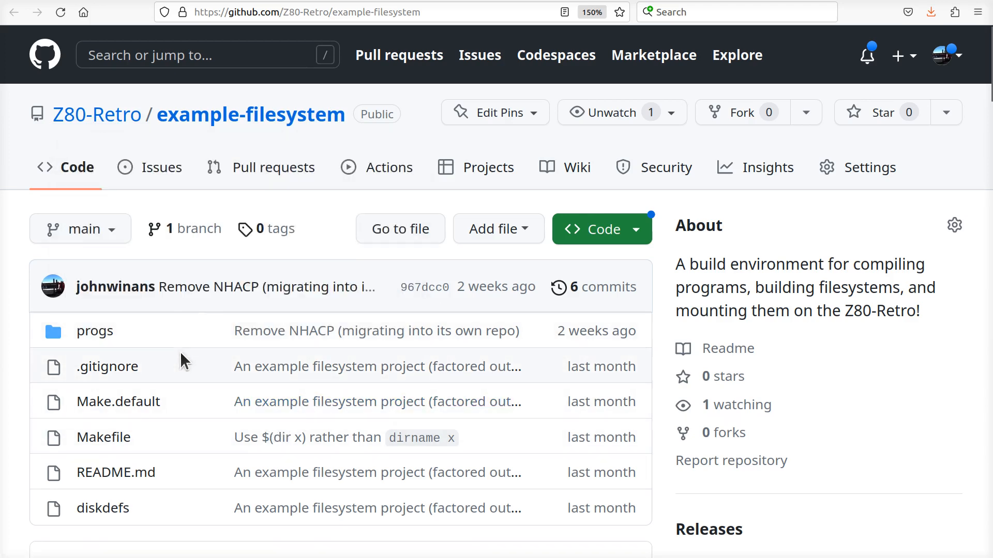
Enter the progs folder listing its basic, example, tms9118 and tty subfolders
scroll("down", 3)
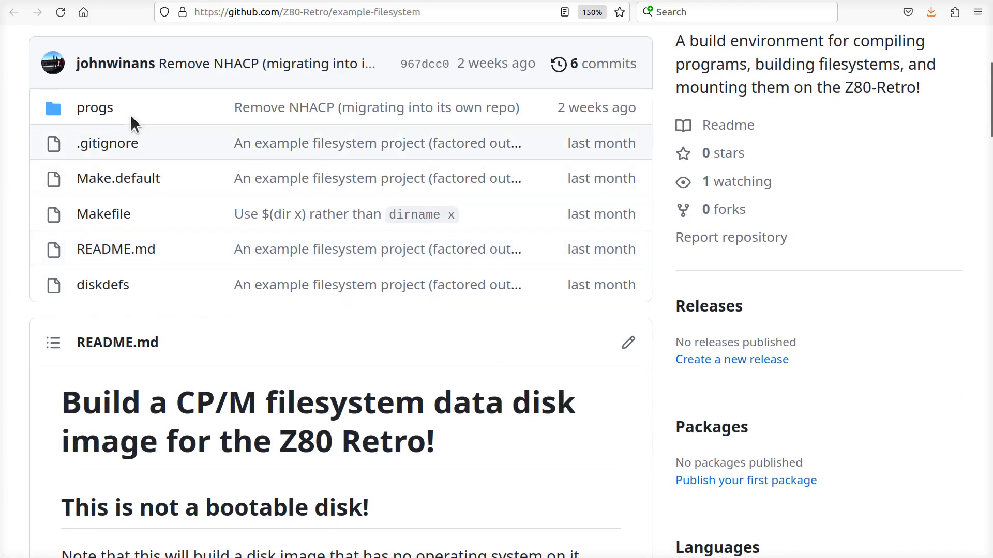
left_click(95, 106)
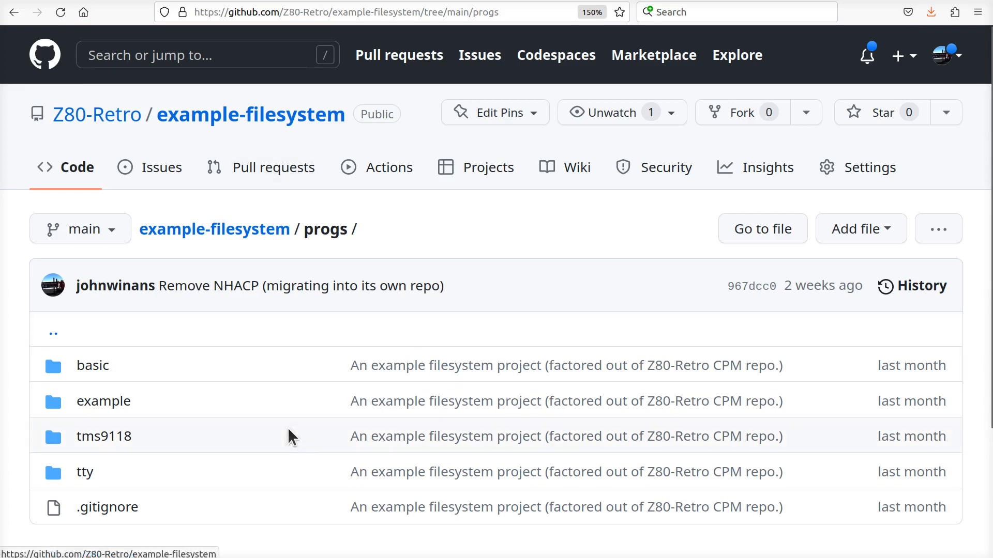
scroll("down", 3)
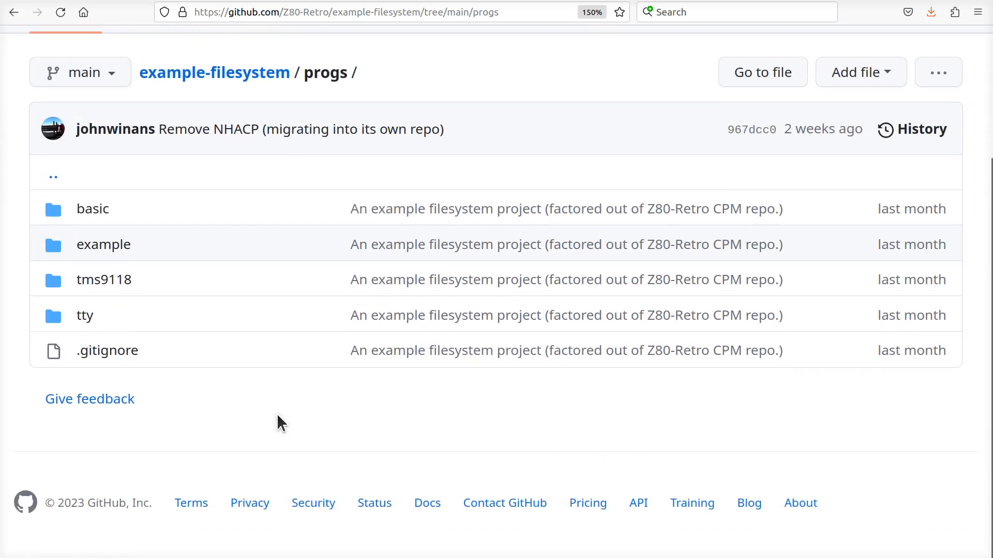
mouse_move(283, 352)
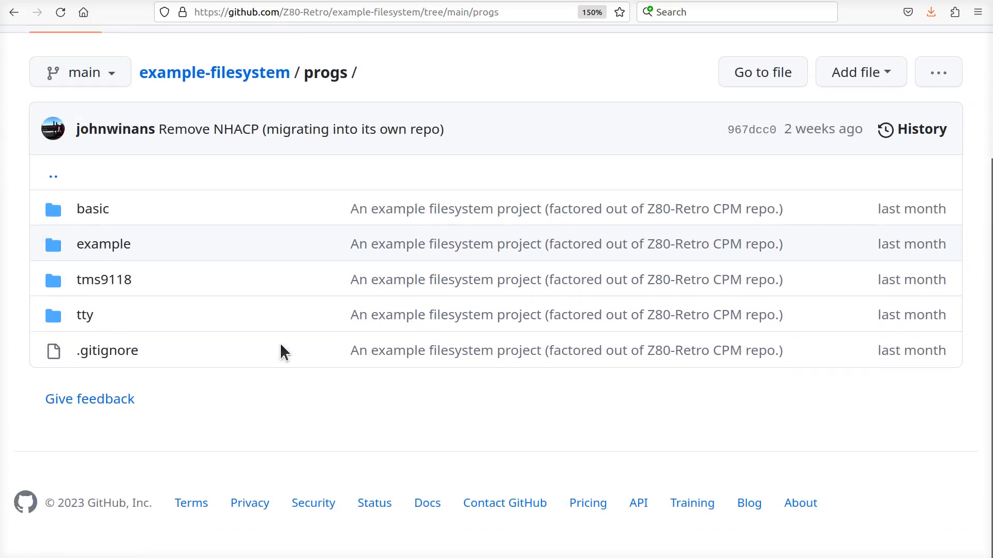
mouse_move(104, 280)
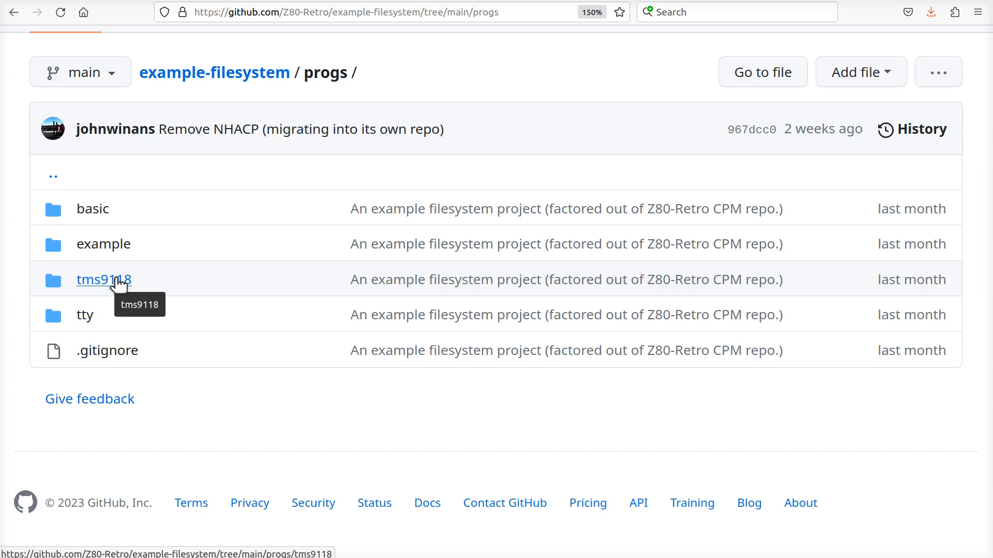
Enter the tms9118 folder and look over its Makefile, README and assembly demos like breakout.asm
left_click(103, 280)
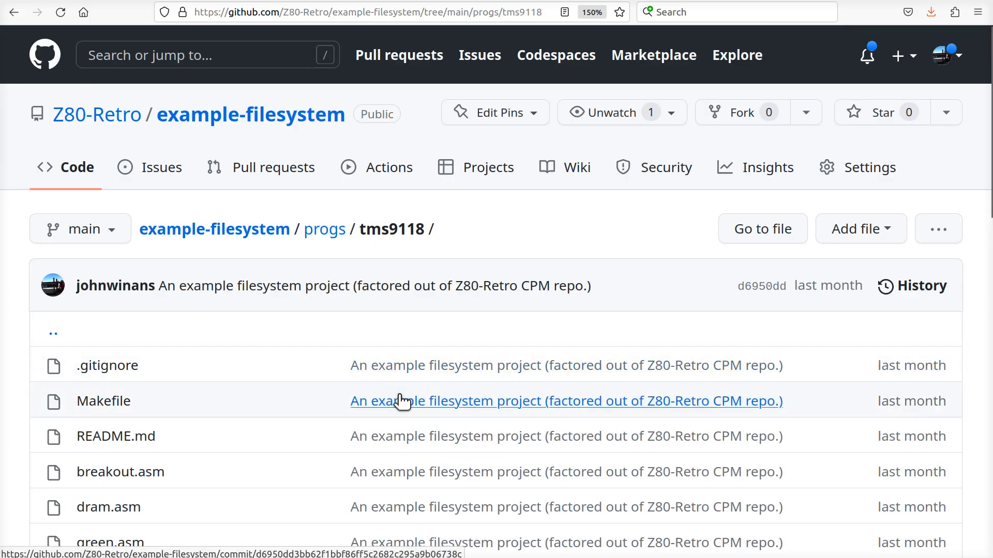
mouse_move(300, 391)
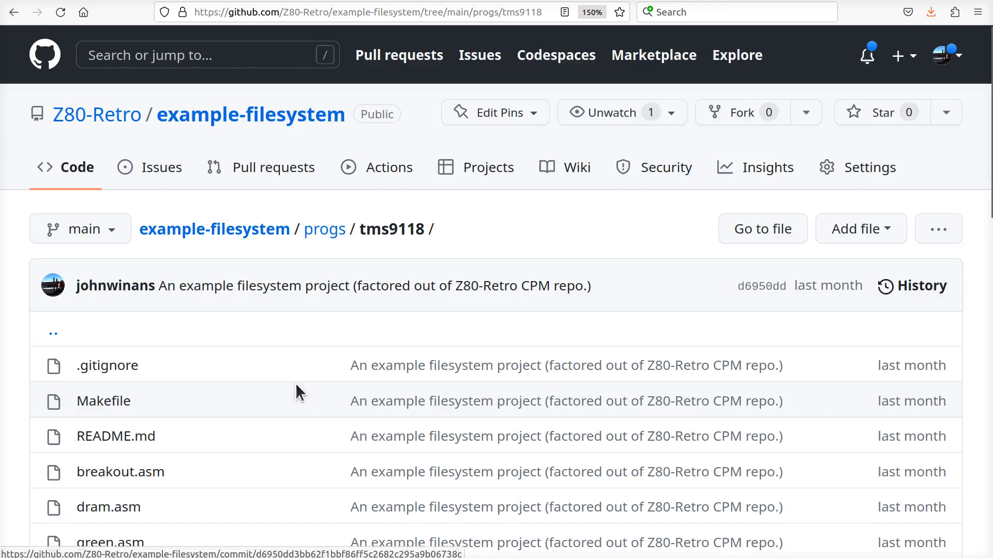
scroll("down", 3)
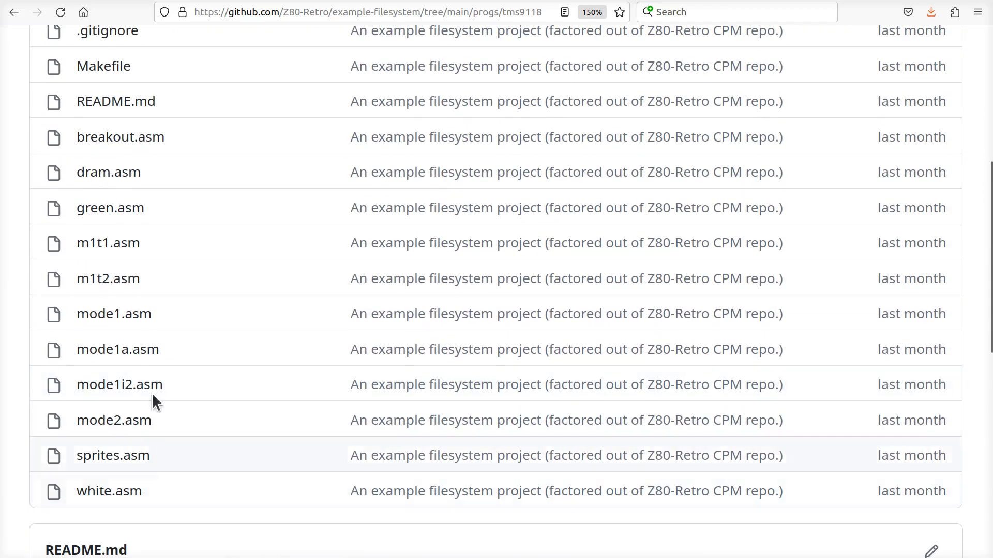
scroll("up", 3)
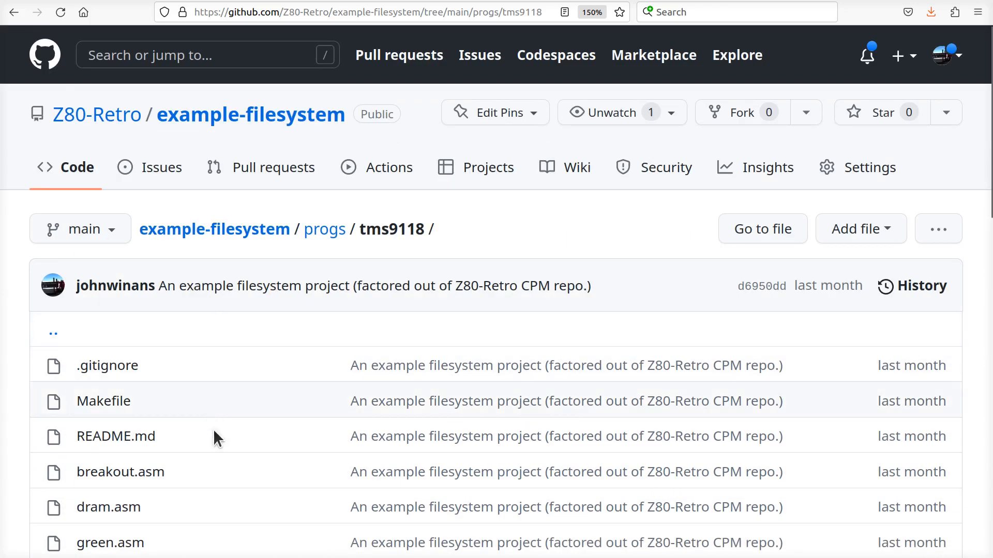
mouse_move(120, 471)
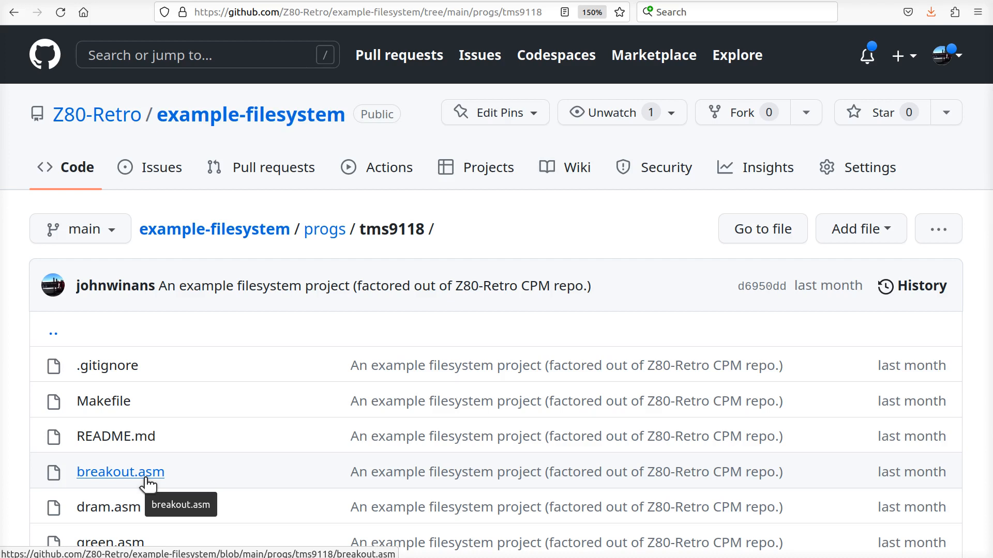
mouse_move(137, 490)
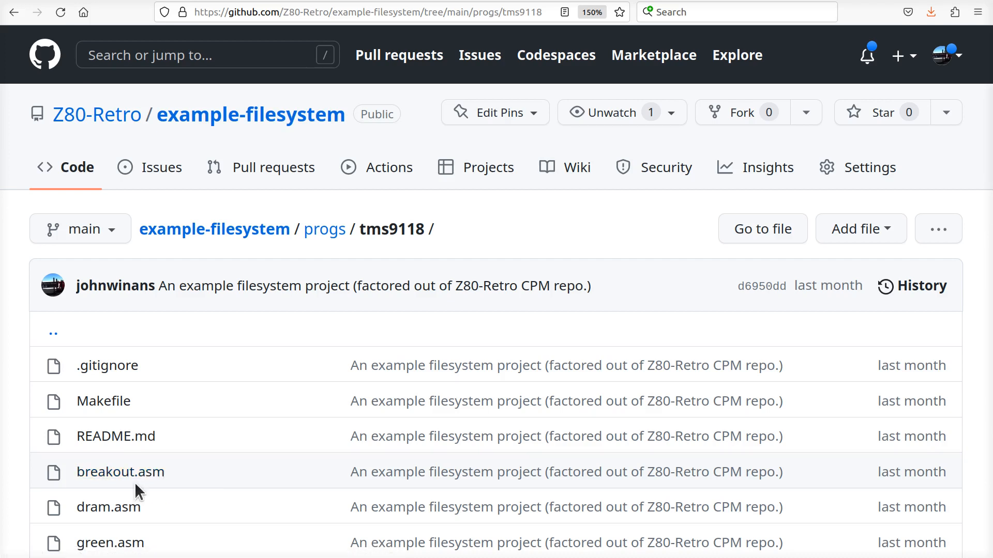
mouse_move(218, 465)
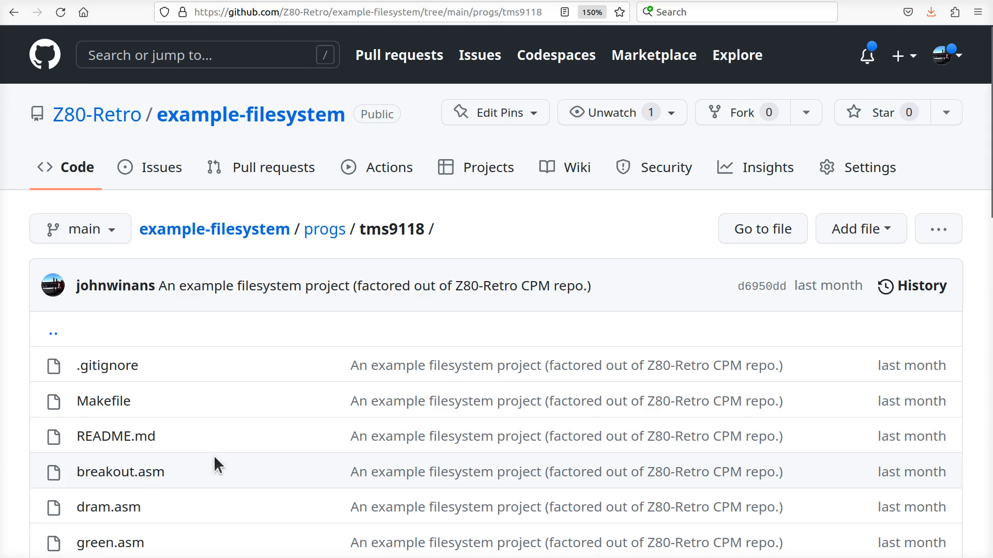
mouse_move(227, 477)
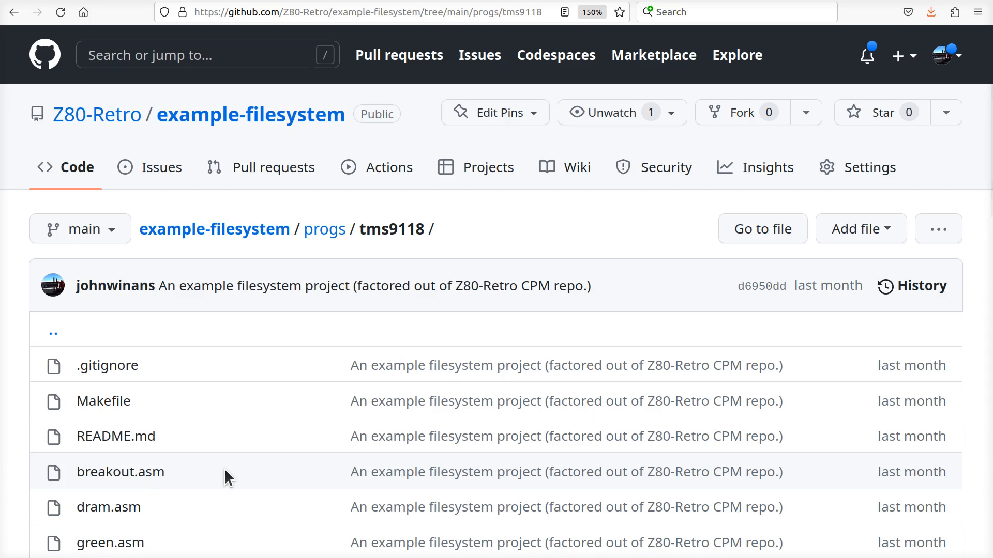
mouse_move(235, 460)
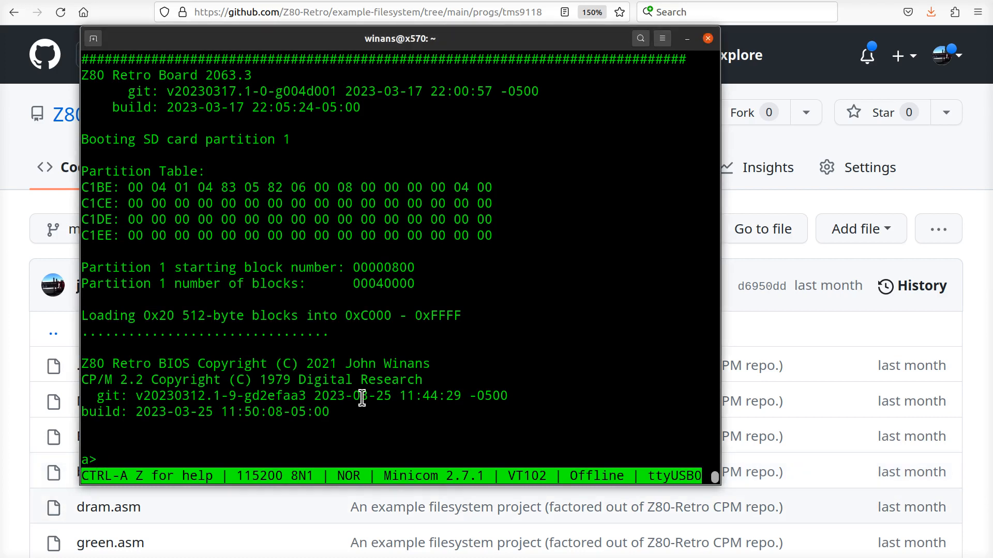
Change the CP/M session's current drive from A to B with b:
type("b:")
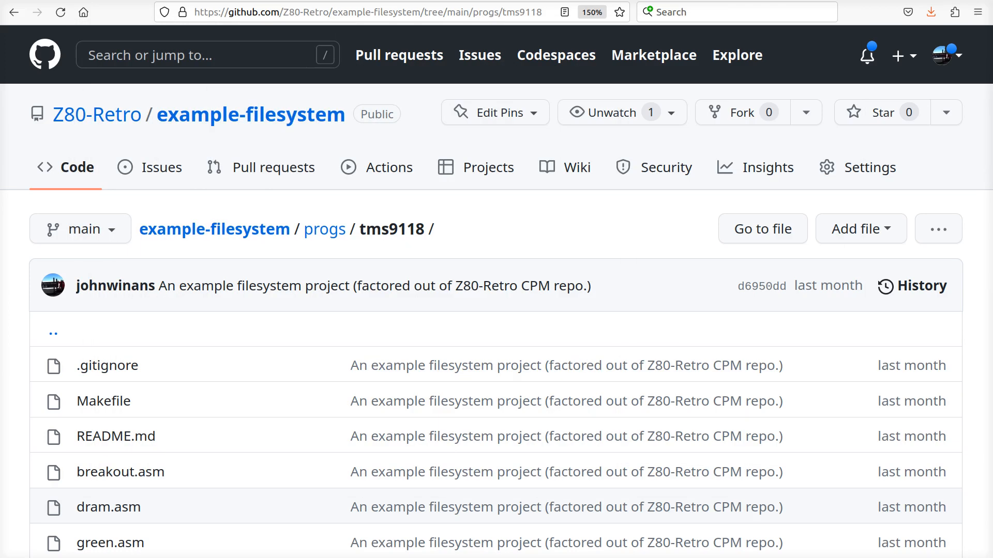
mouse_move(214, 228)
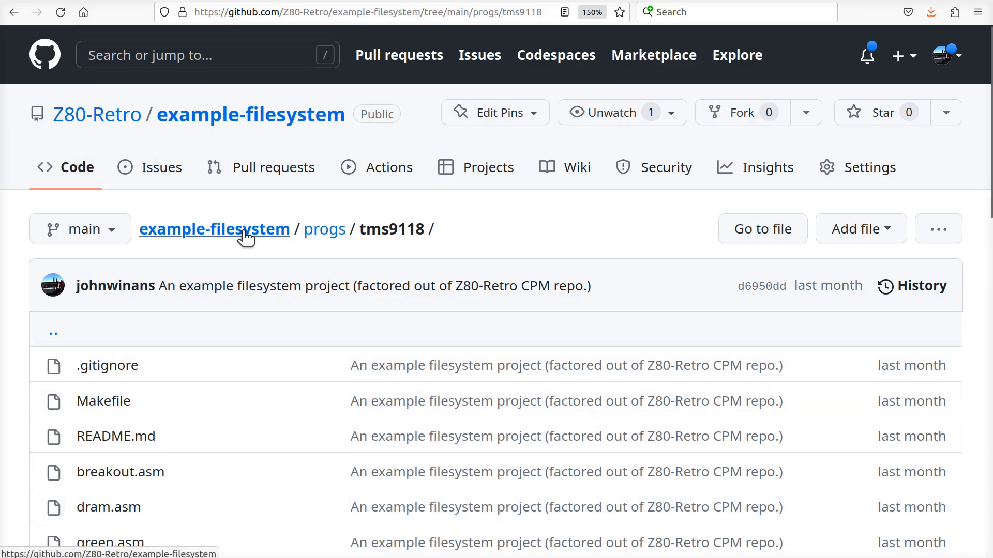
Return to the example-filesystem root and read the README note that the image is not bootable
left_click(214, 228)
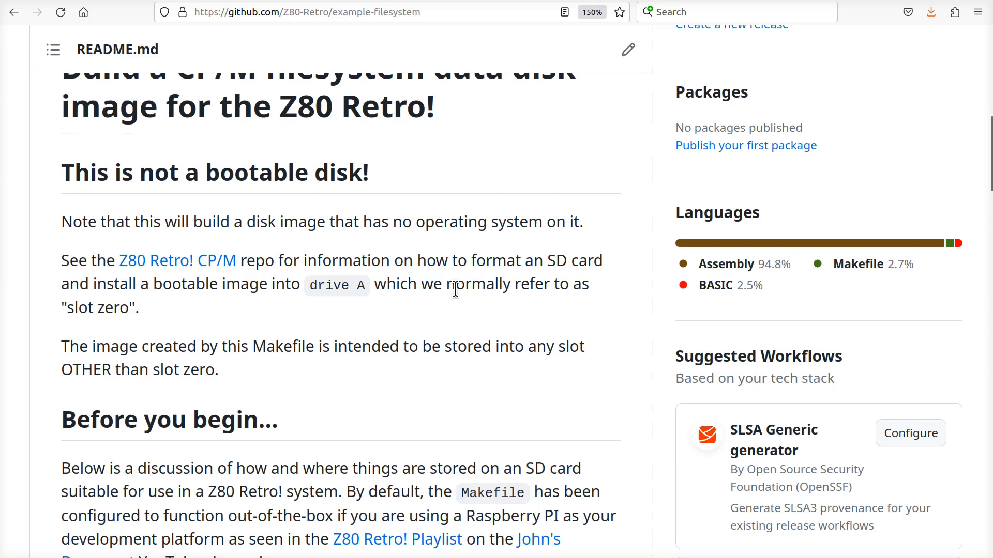
mouse_move(390, 329)
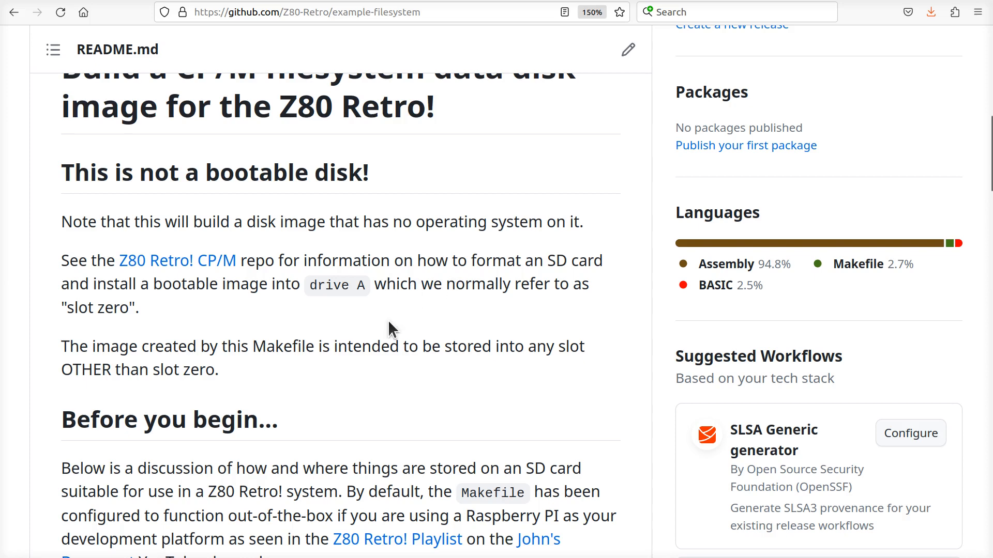
mouse_move(367, 441)
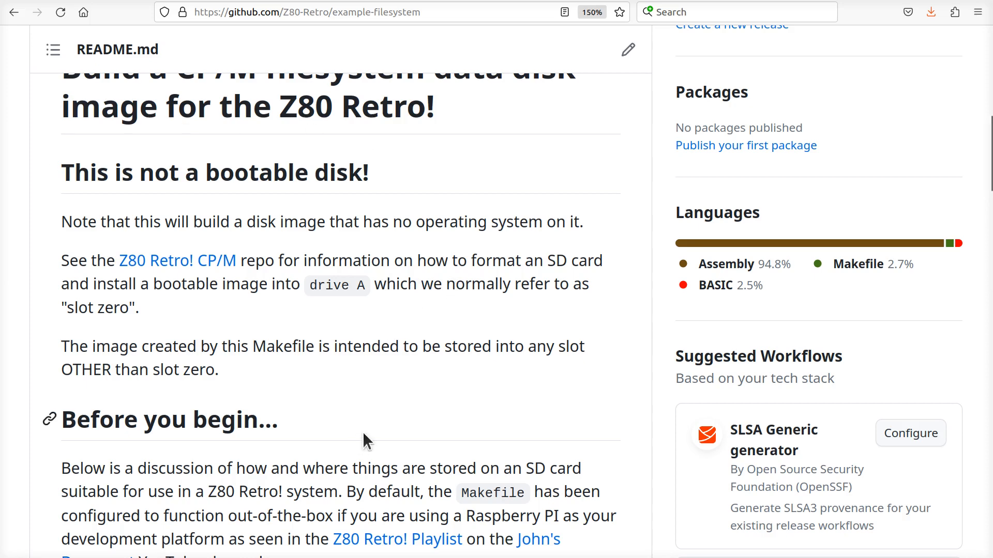
scroll("down", 3)
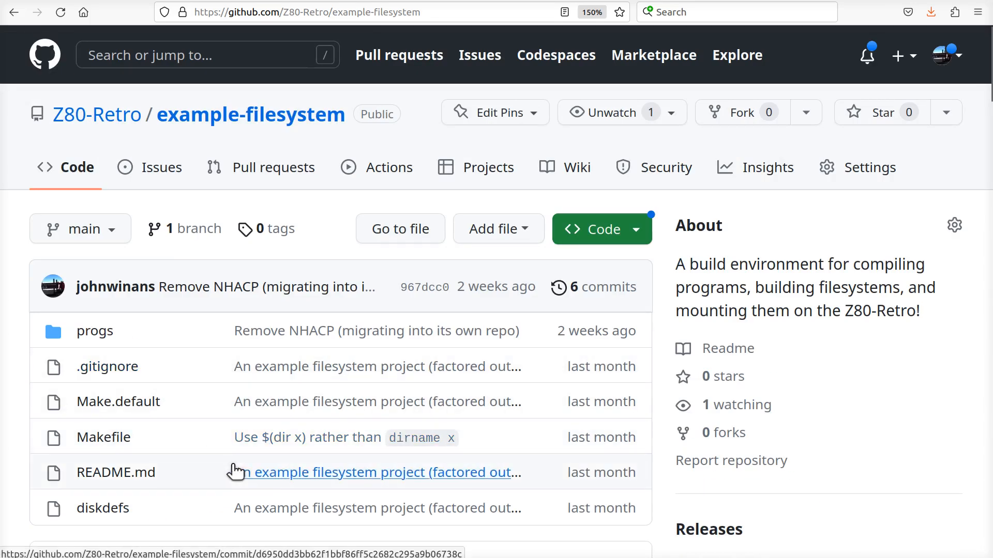
left_click(103, 436)
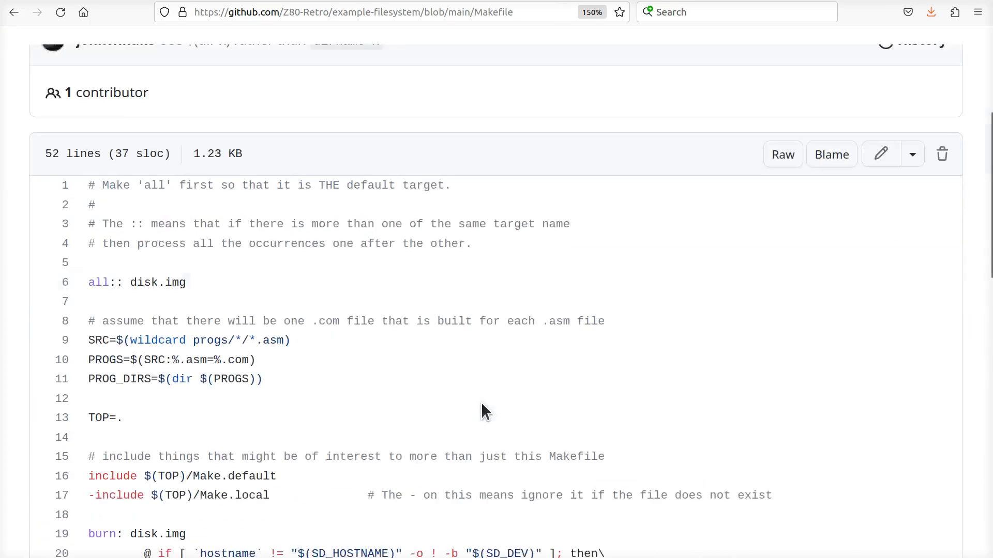
scroll("down", 3)
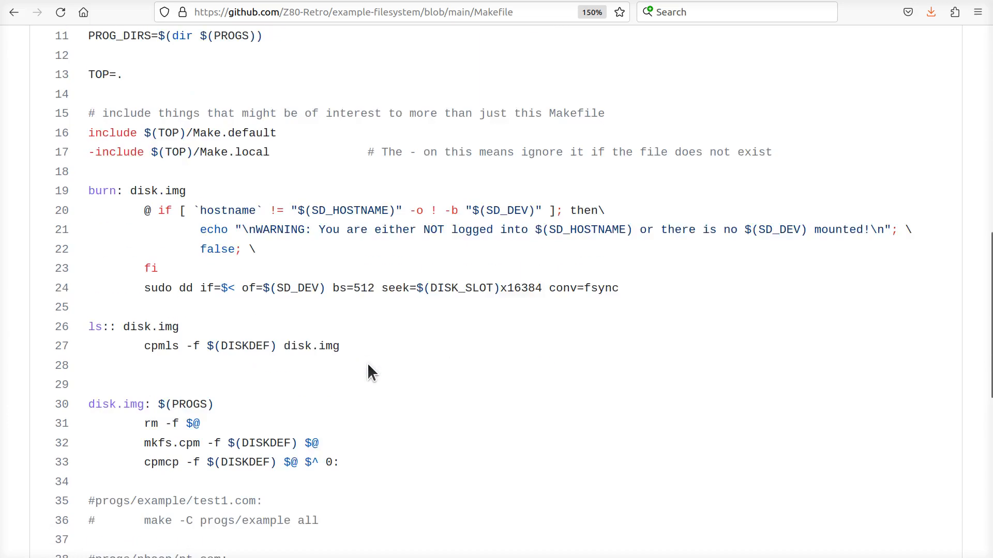
scroll("down", 3)
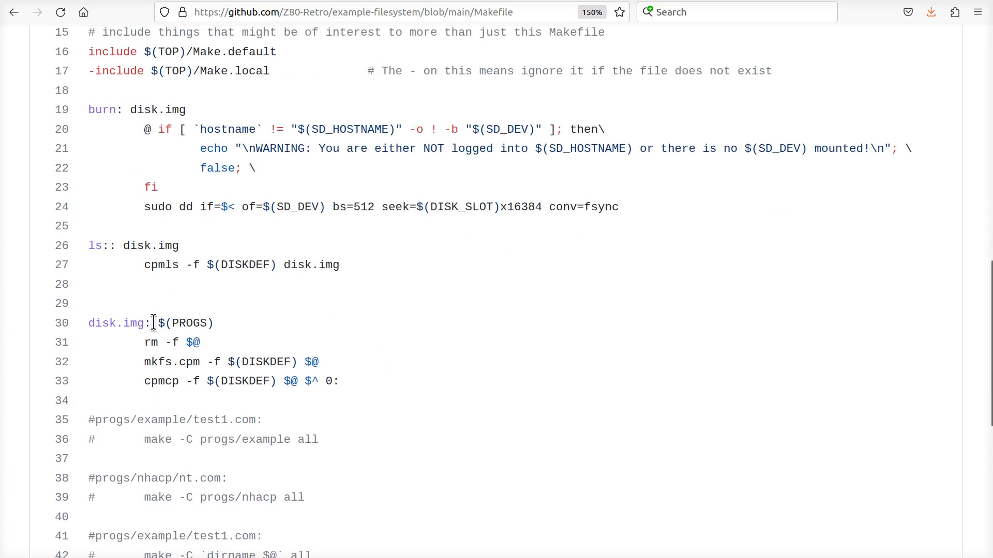
scroll("down", 3)
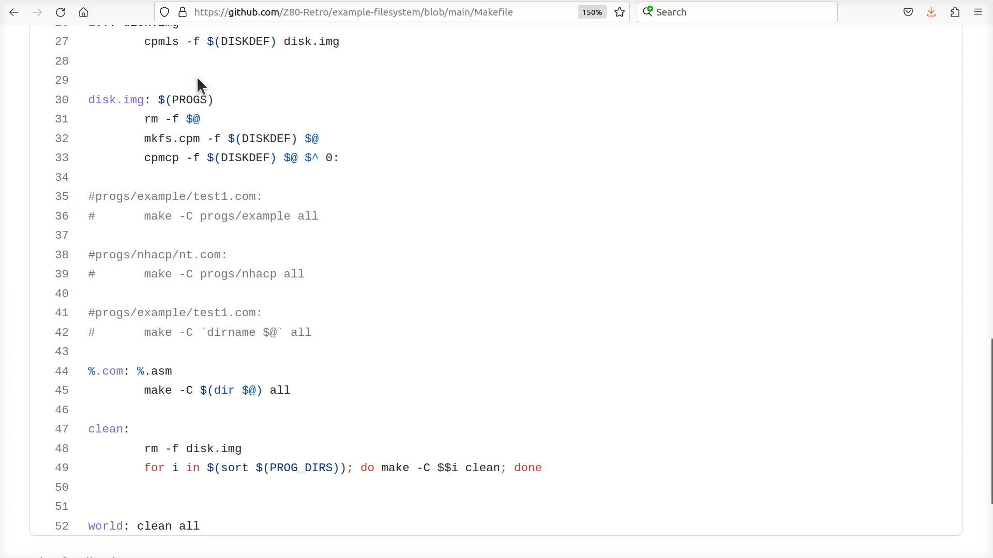
scroll("down", 3)
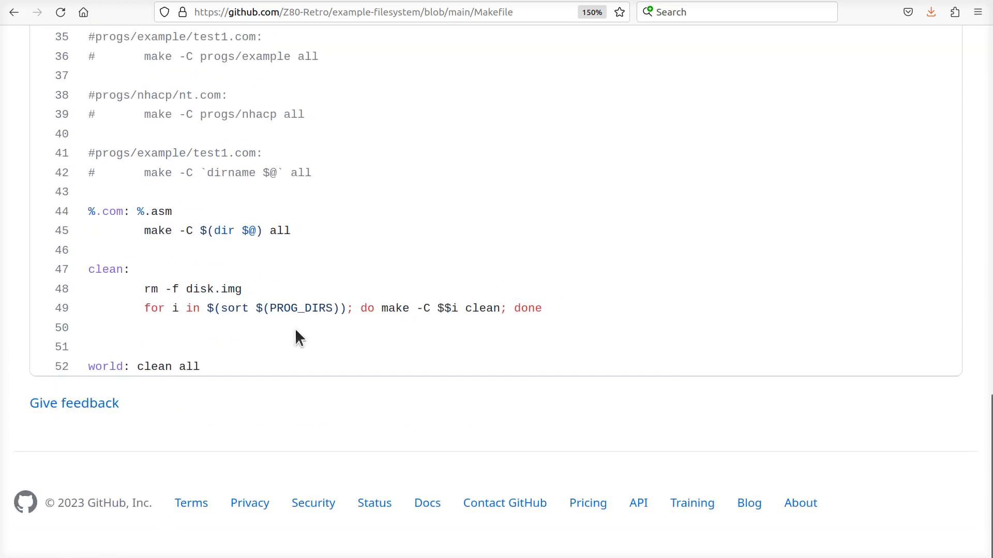
scroll("up", 3)
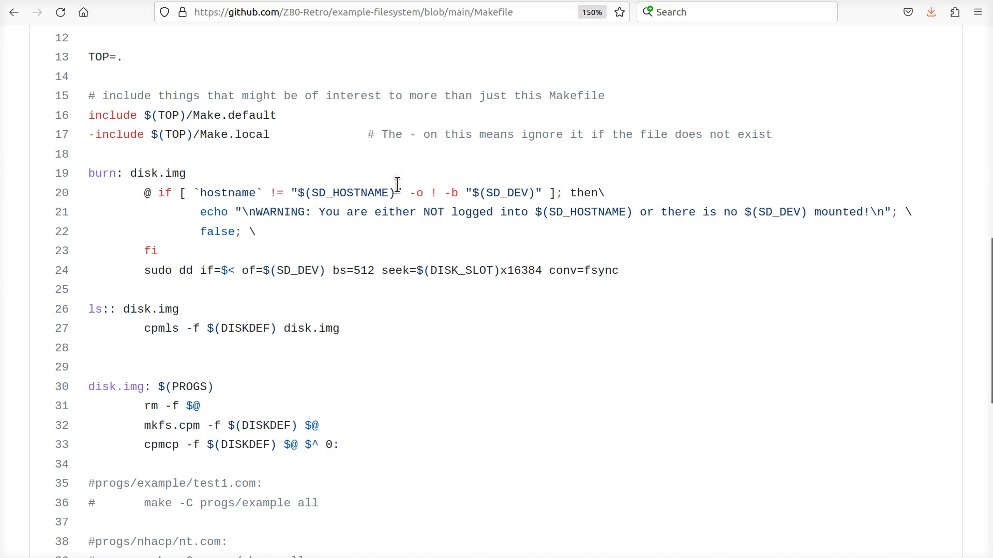
mouse_move(534, 236)
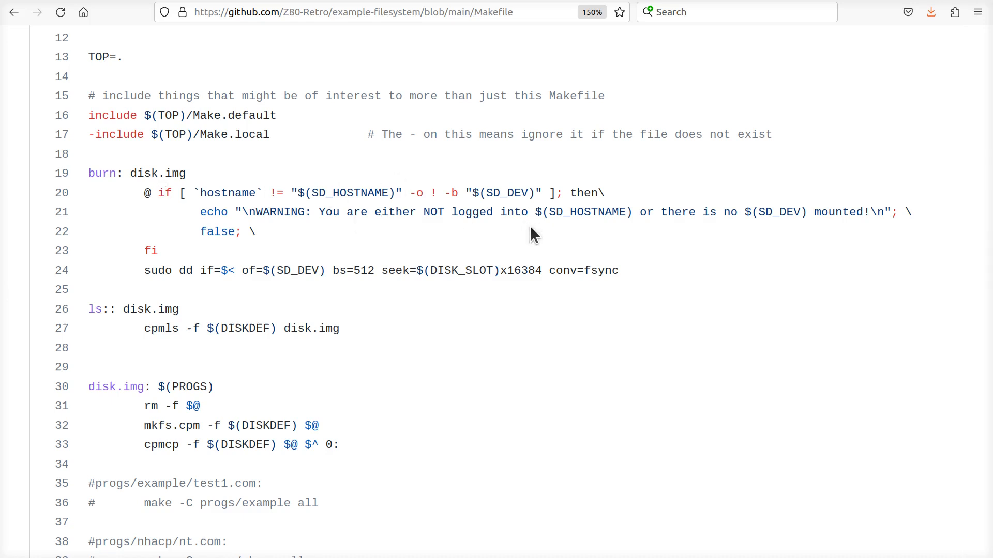
mouse_move(585, 221)
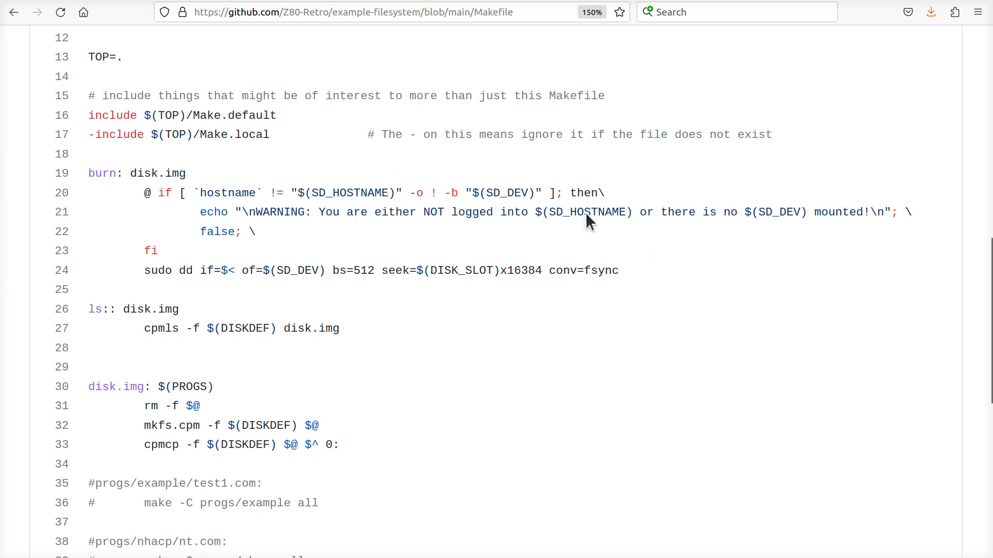
mouse_move(507, 257)
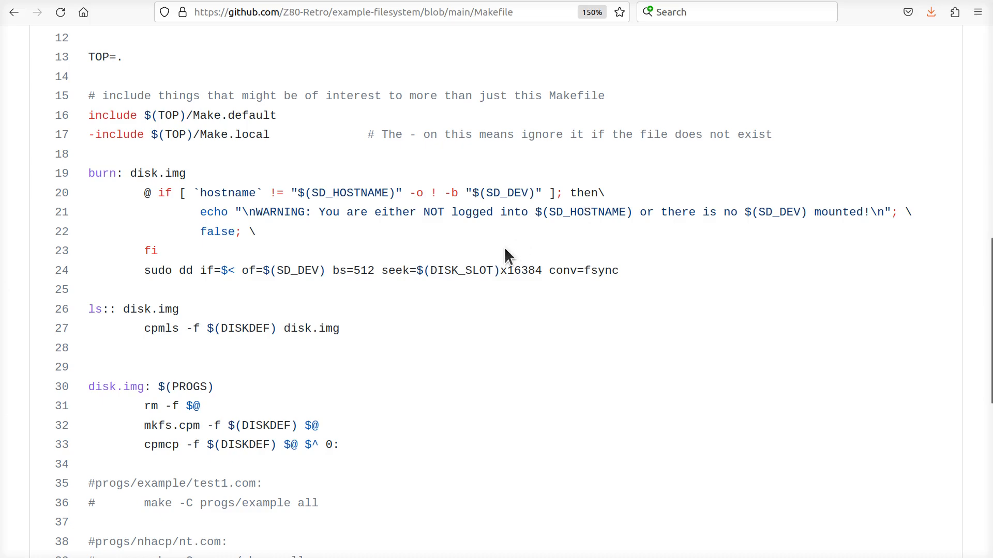
scroll("up", 3)
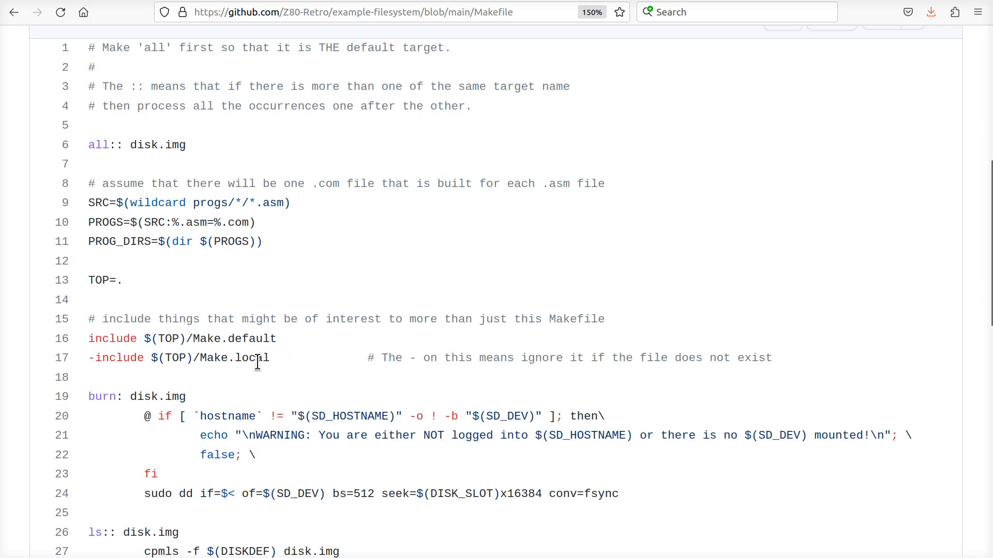
scroll("down", 3)
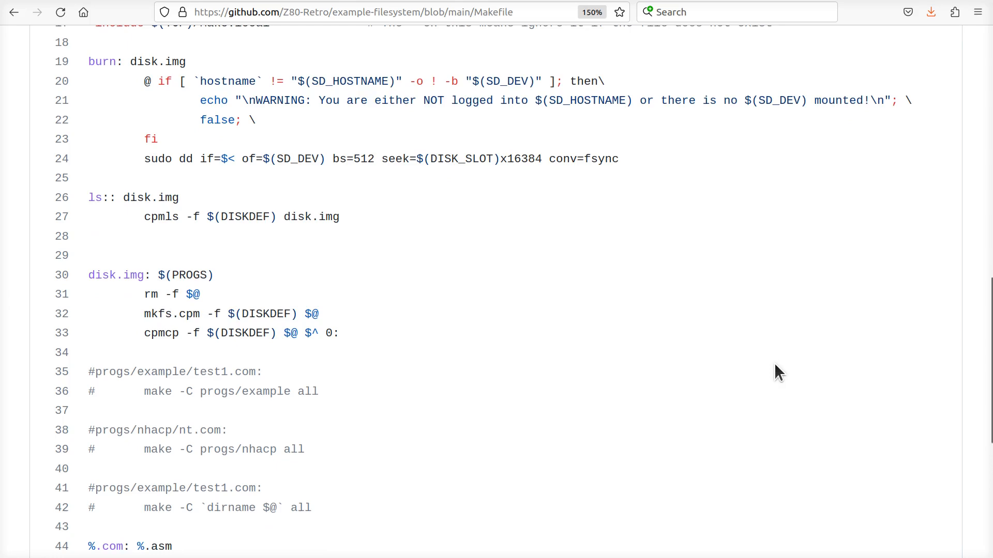
scroll("up", 3)
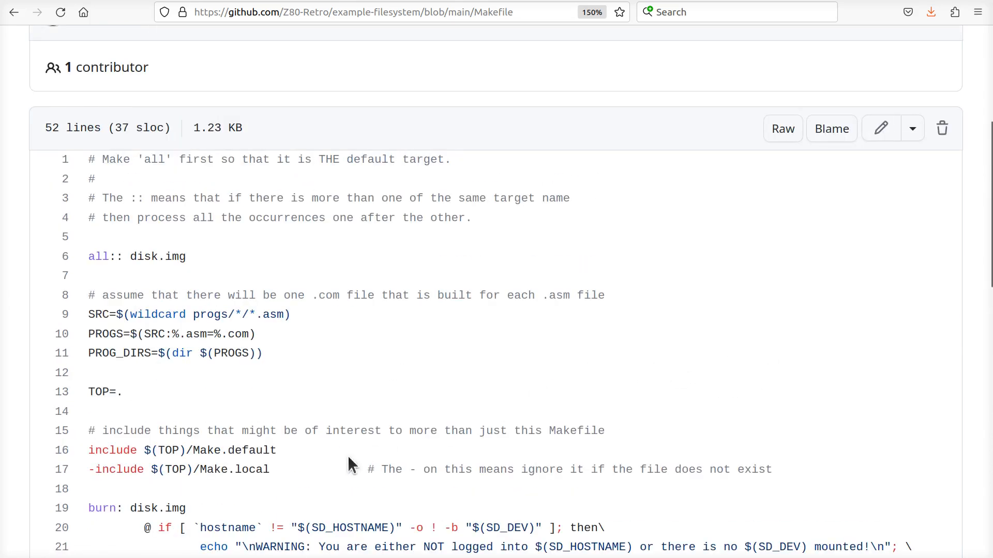
scroll("up", 3)
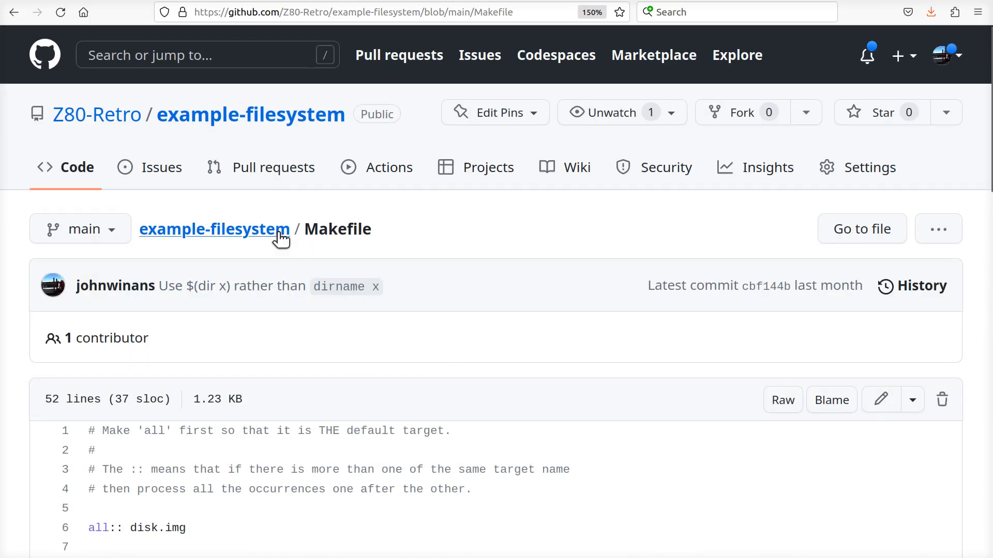
View Make.default's settings, highlighting the slot 0 disk A convention beside DISK_SLOT=1
left_click(215, 229)
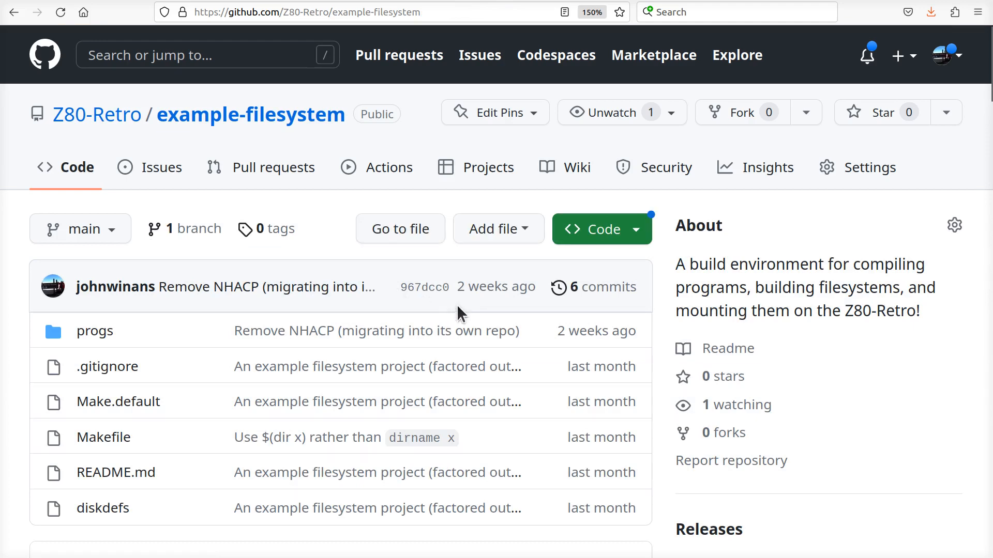
mouse_move(626, 374)
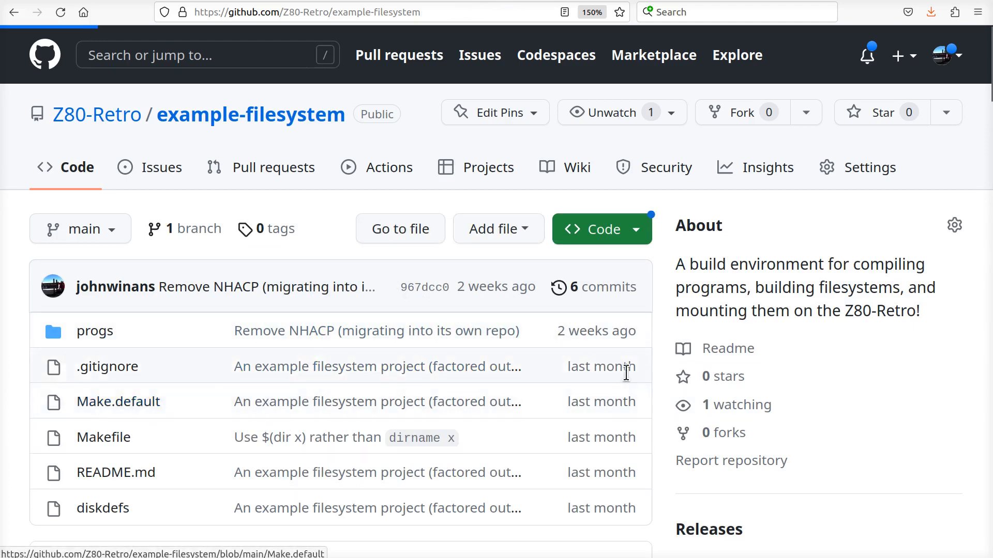
left_click(118, 402)
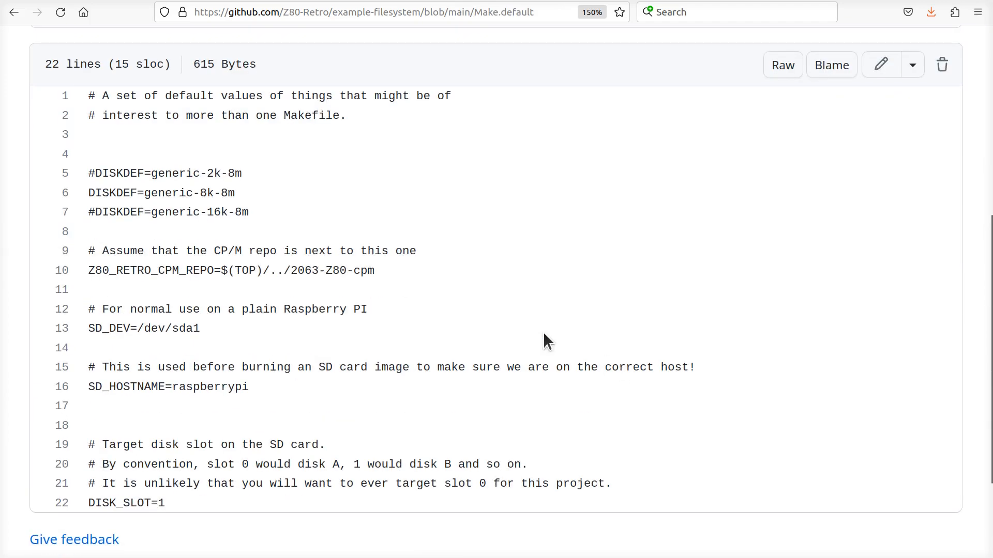
scroll("down", 3)
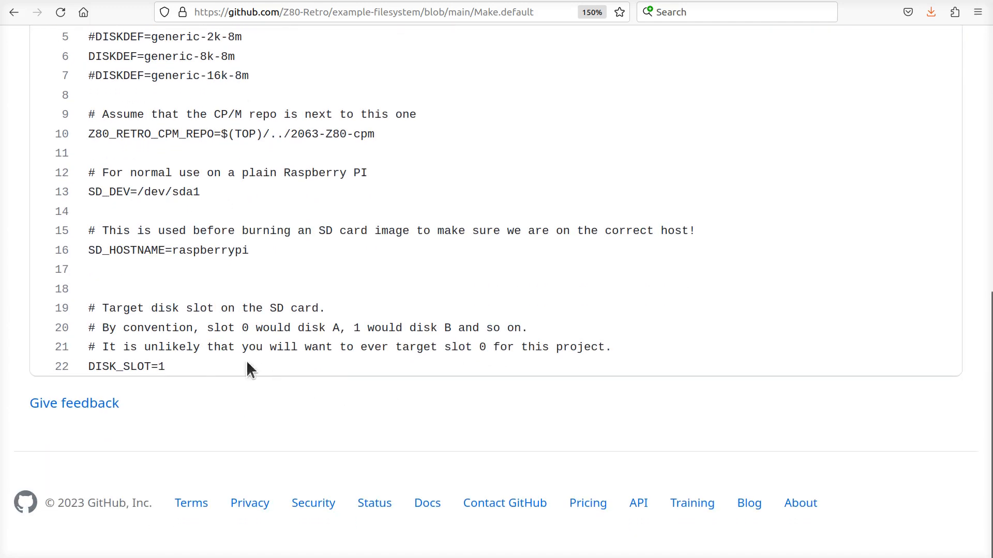
double_click(126, 366)
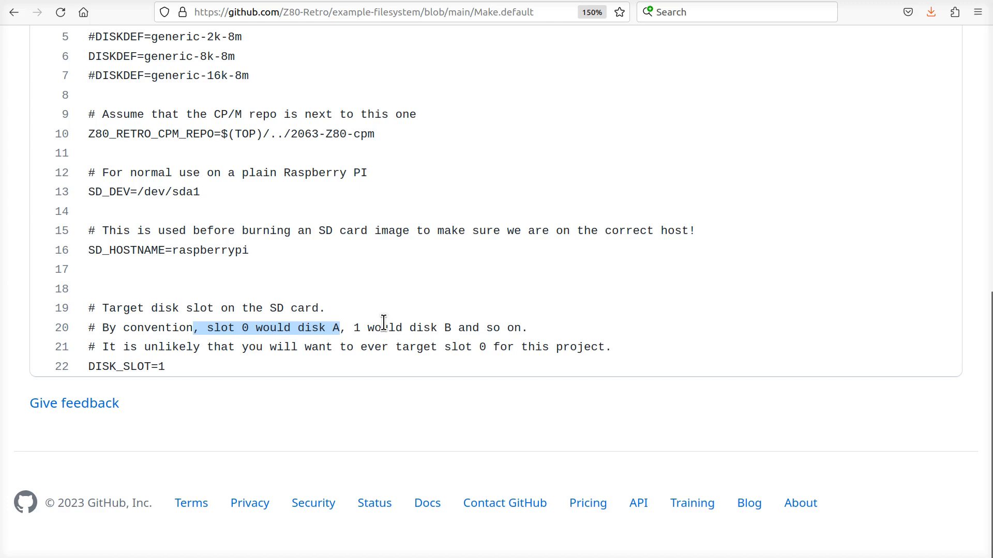
double_click(126, 366)
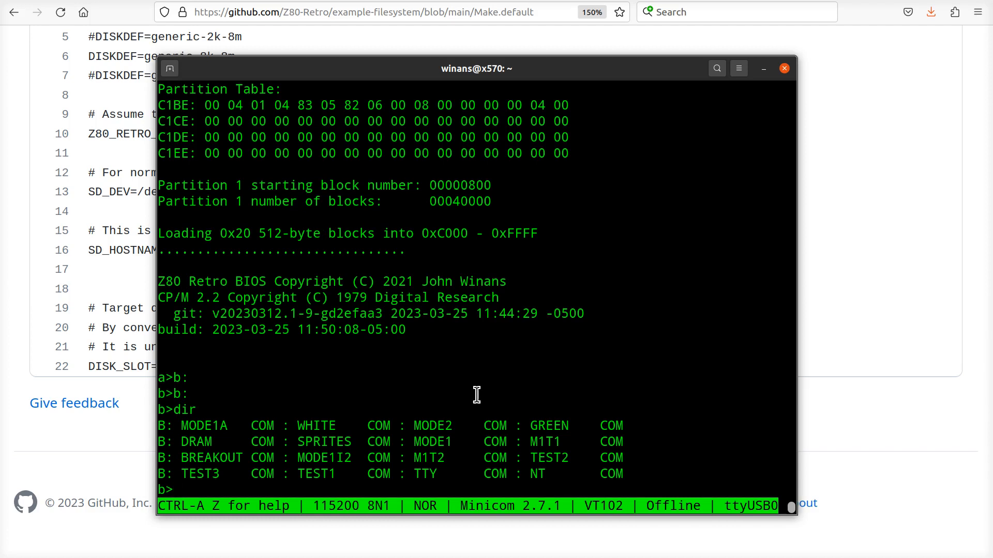
mouse_move(316, 480)
type("./SPRITES")
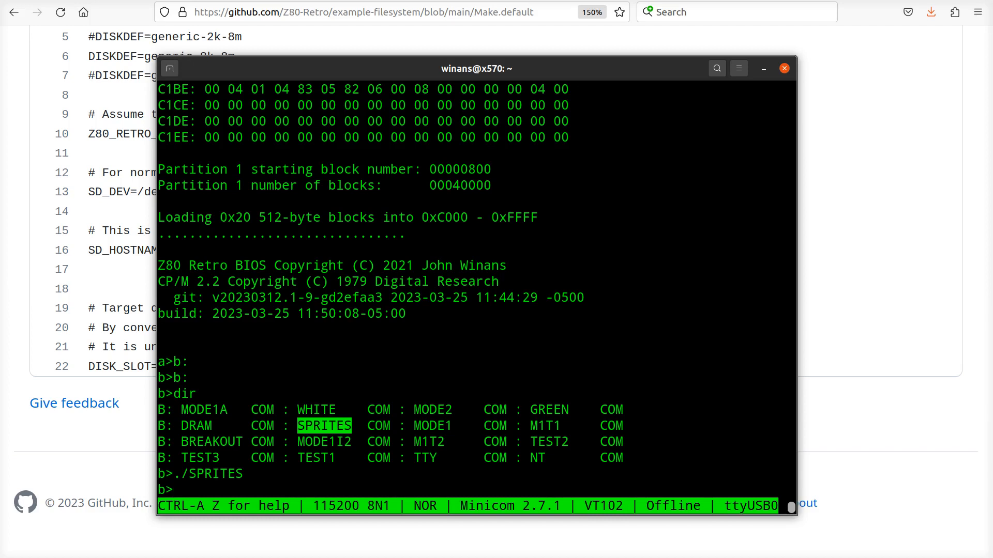
Enter the mistyped sprint command at the b> prompt, then start retyping the SPRITES name
type("sprint")
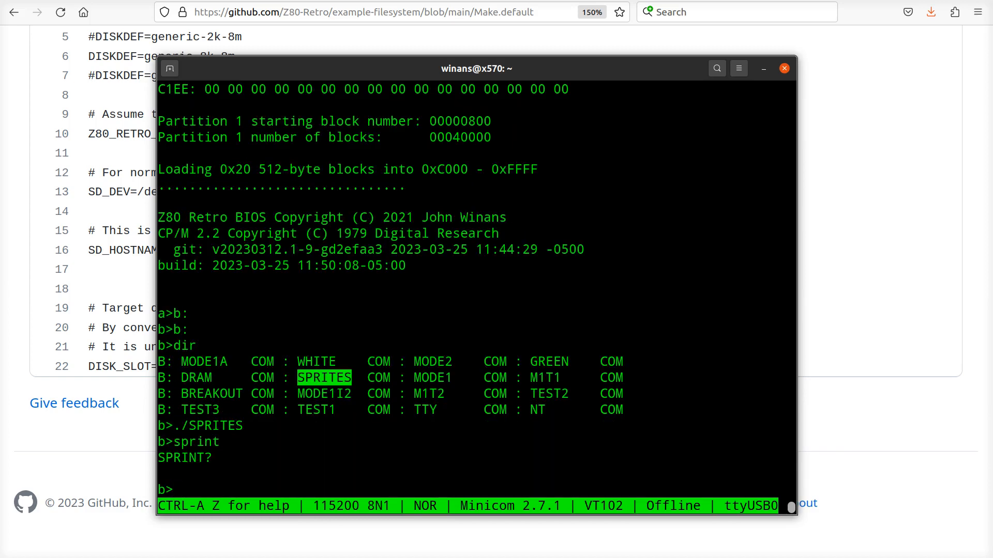
type("sprite")
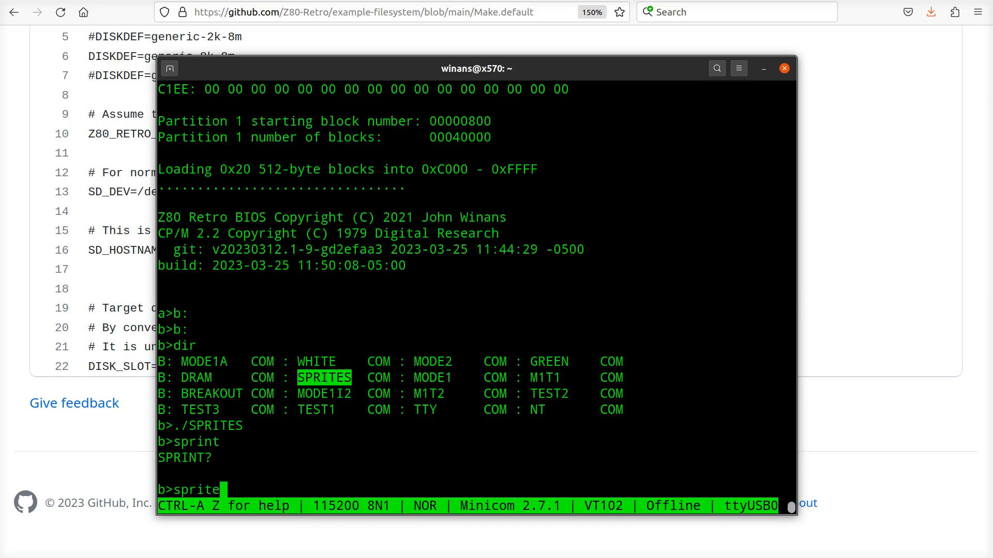